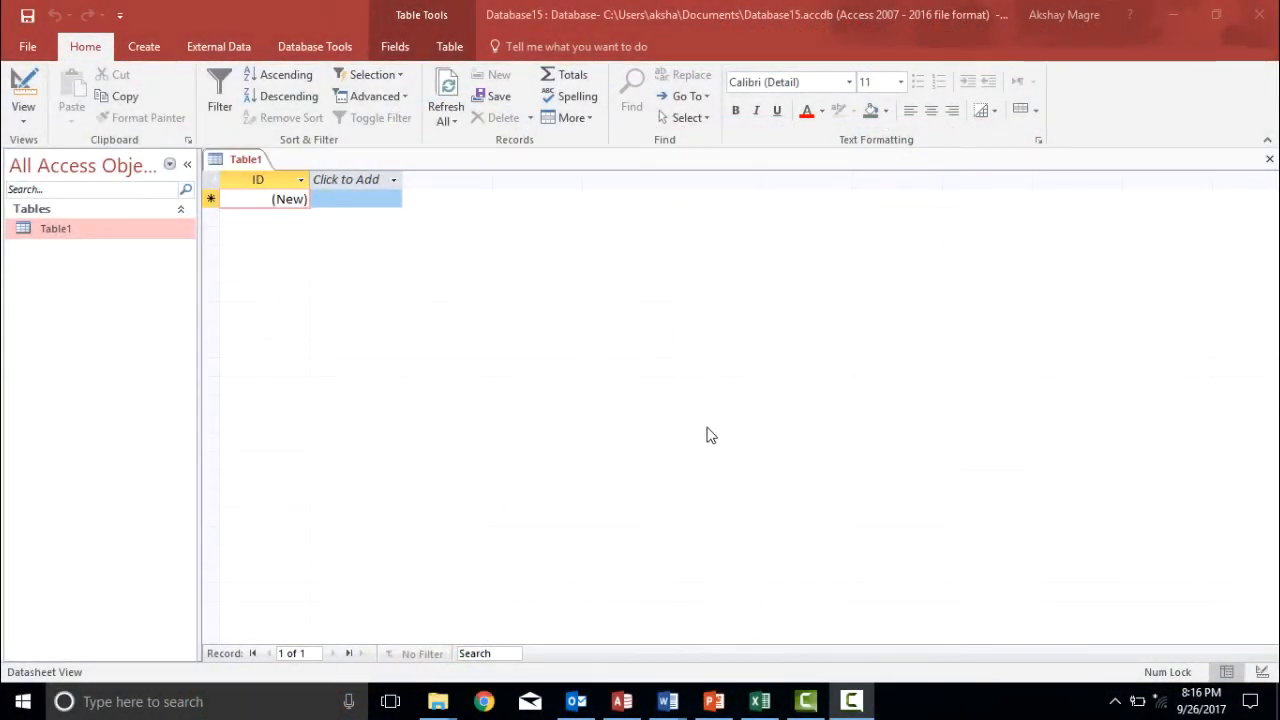
{"action": "mouse_move", "coordinate": [699, 448]}
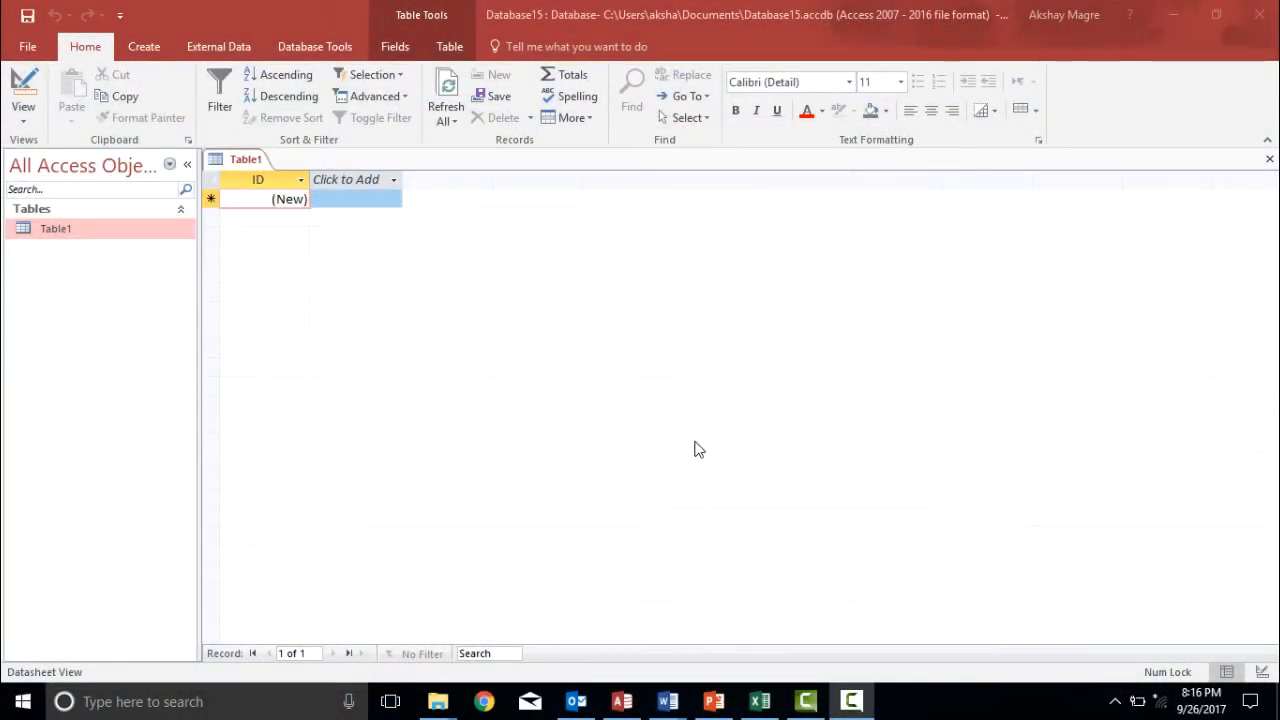
{"action": "mouse_move", "coordinate": [713, 330]}
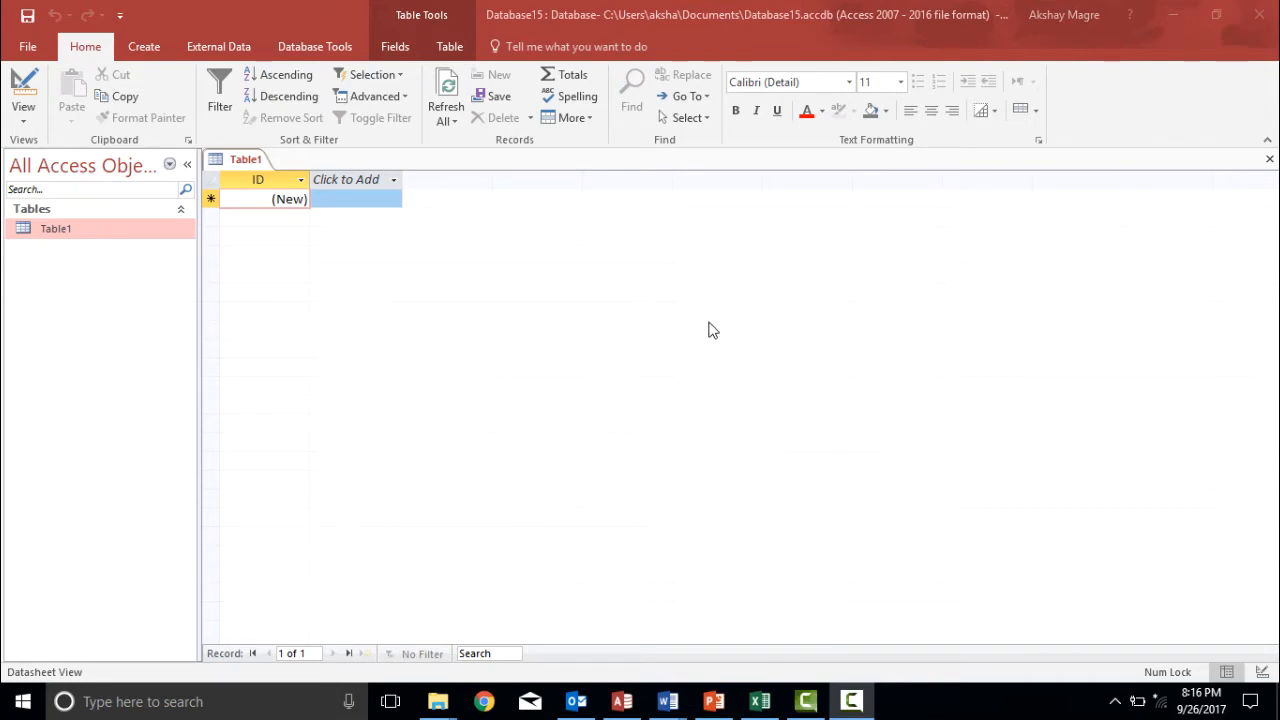
{"action": "mouse_move", "coordinate": [504, 440]}
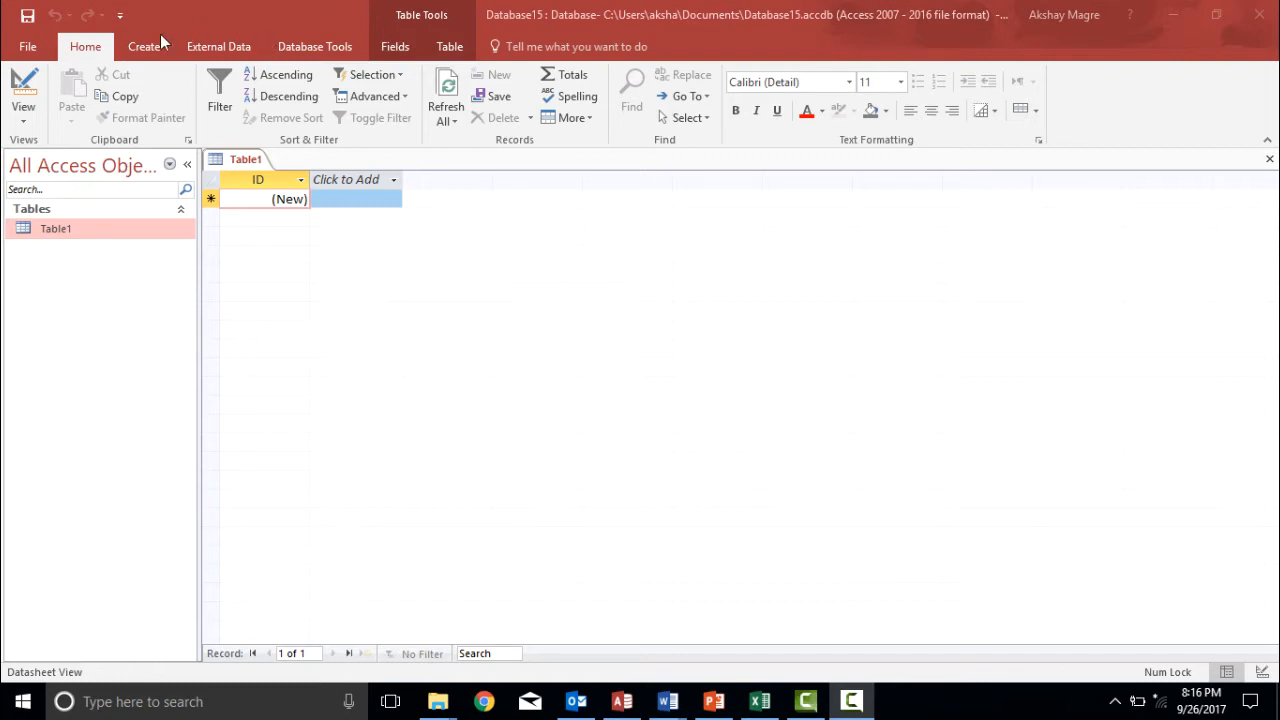
{"action": "mouse_move", "coordinate": [218, 46]}
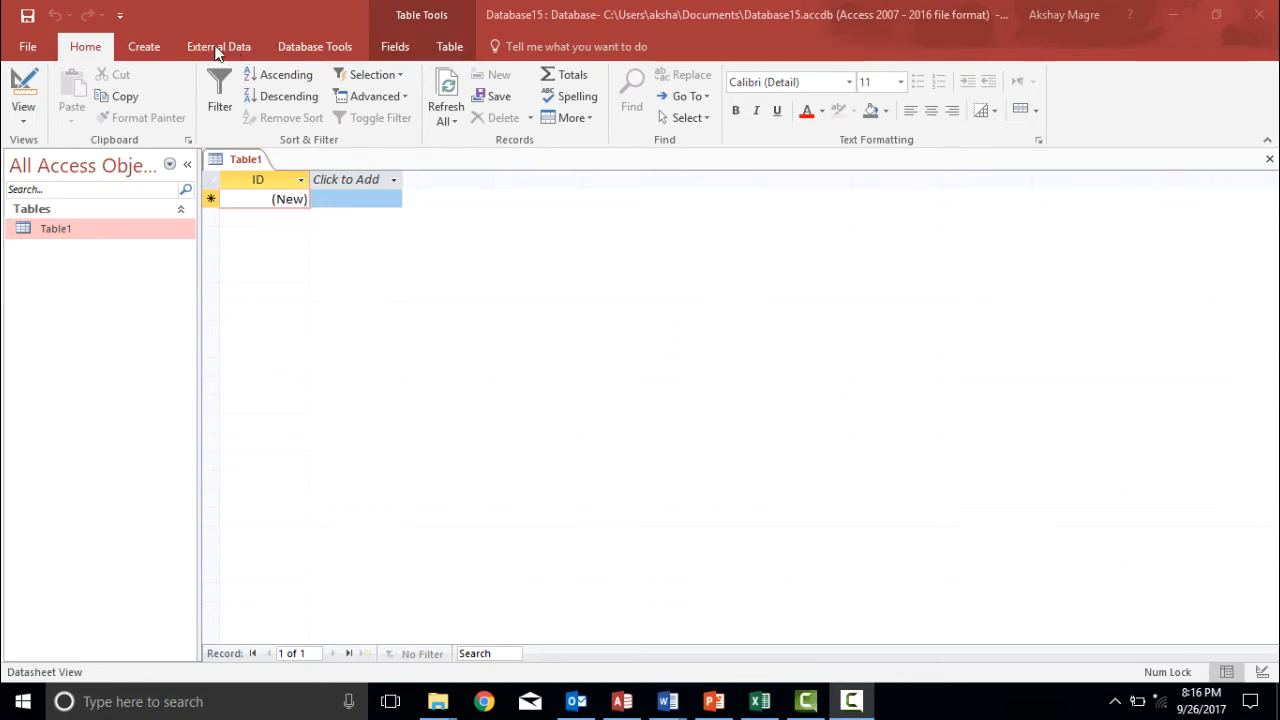
Step: Show the External Data import options and list the new data source types
{"action": "left_click", "coordinate": [218, 46]}
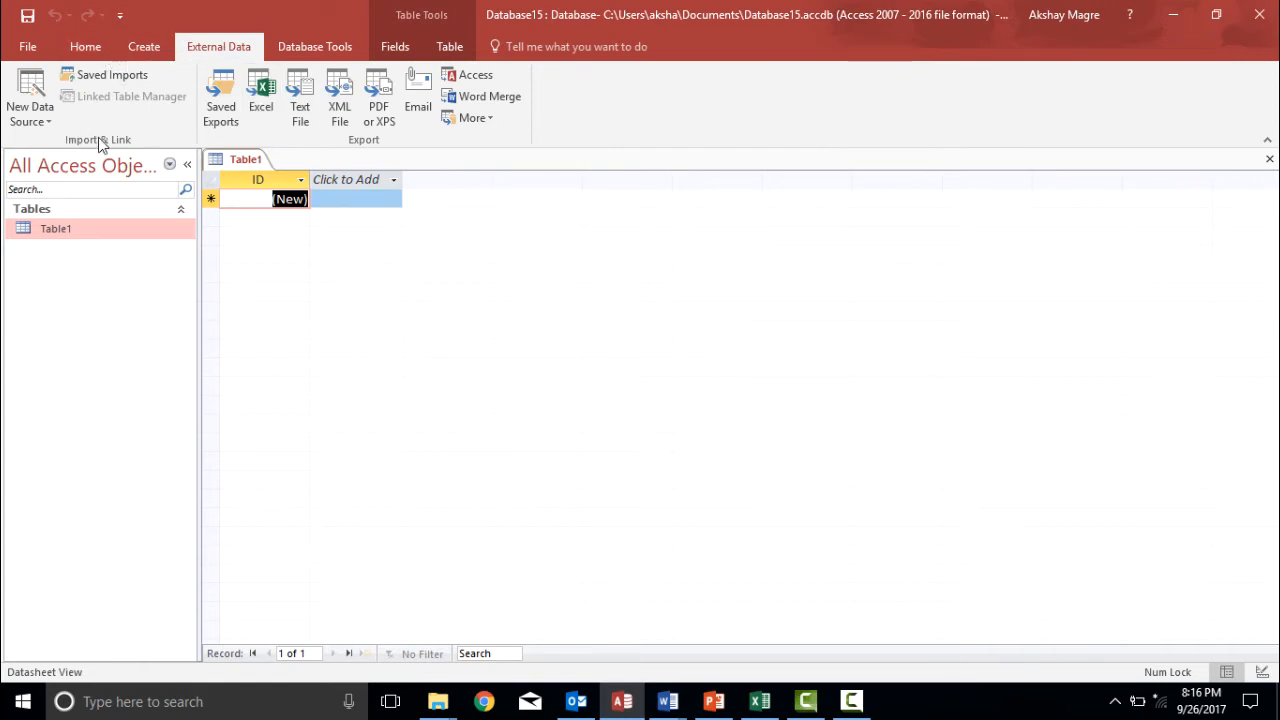
{"action": "mouse_move", "coordinate": [114, 150]}
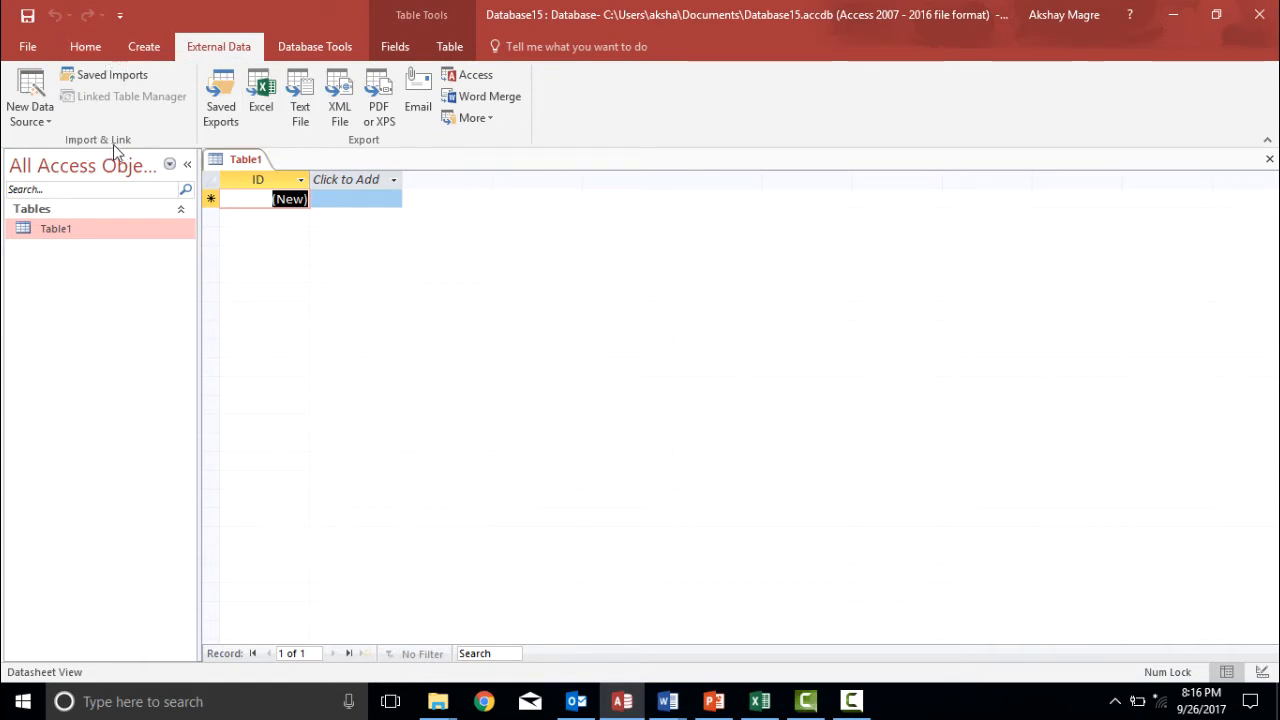
{"action": "mouse_move", "coordinate": [93, 147]}
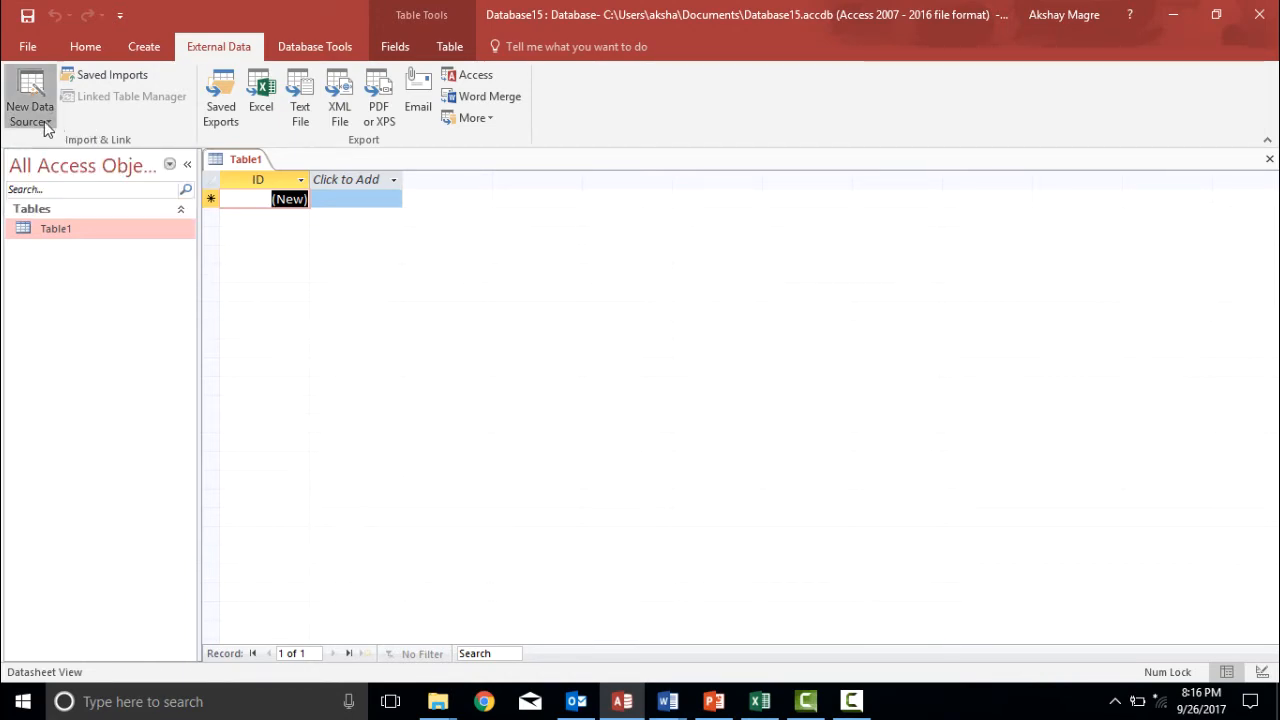
{"action": "left_click", "coordinate": [30, 95]}
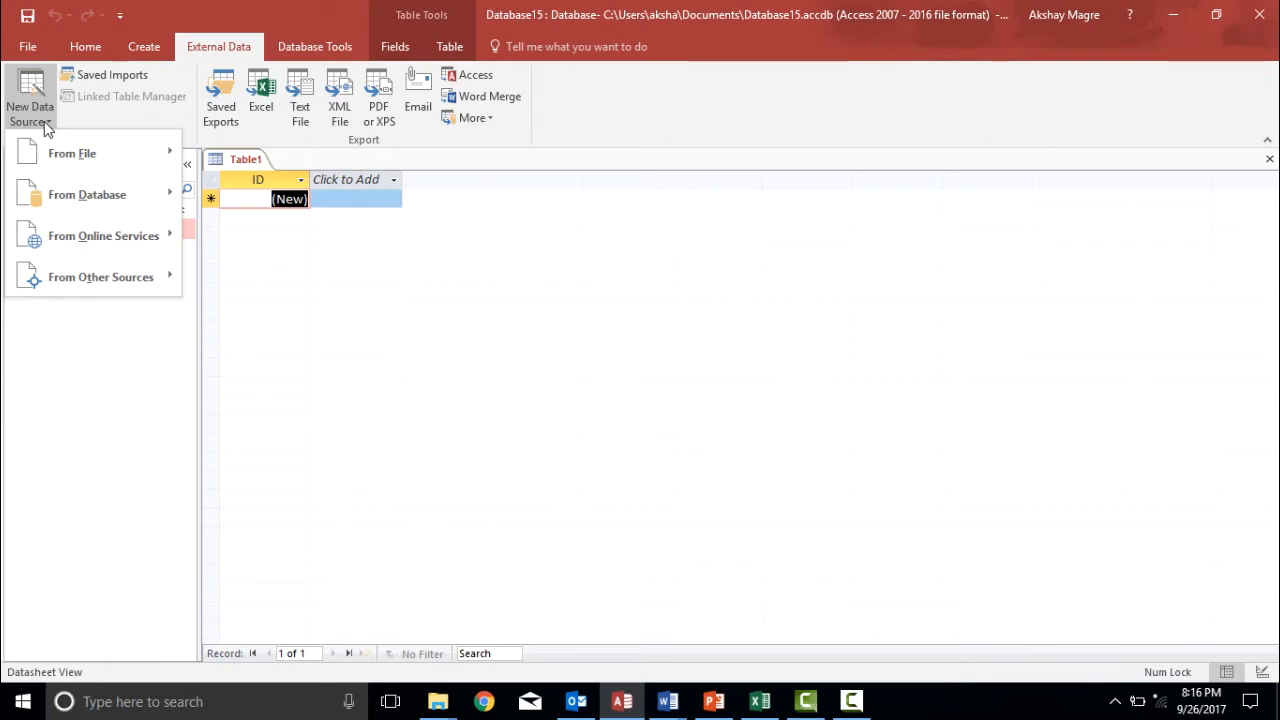
{"action": "mouse_move", "coordinate": [120, 194]}
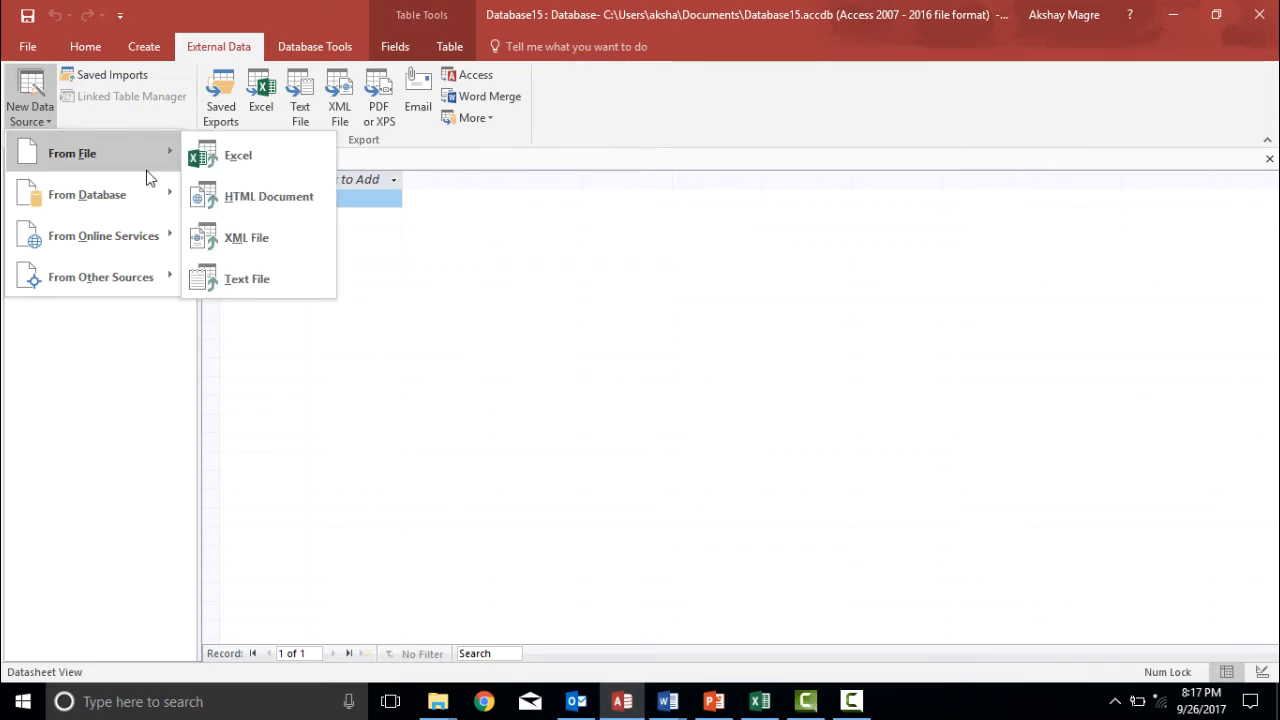
{"action": "mouse_move", "coordinate": [115, 160]}
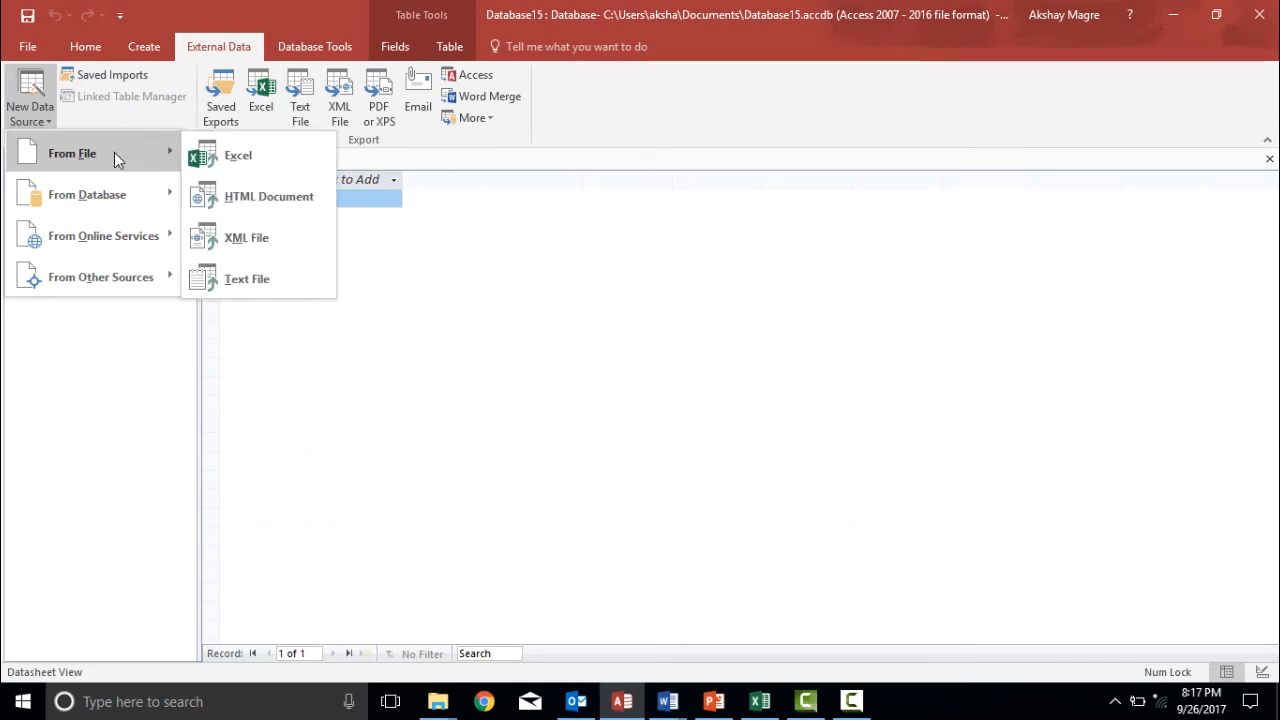
{"action": "mouse_move", "coordinate": [238, 155]}
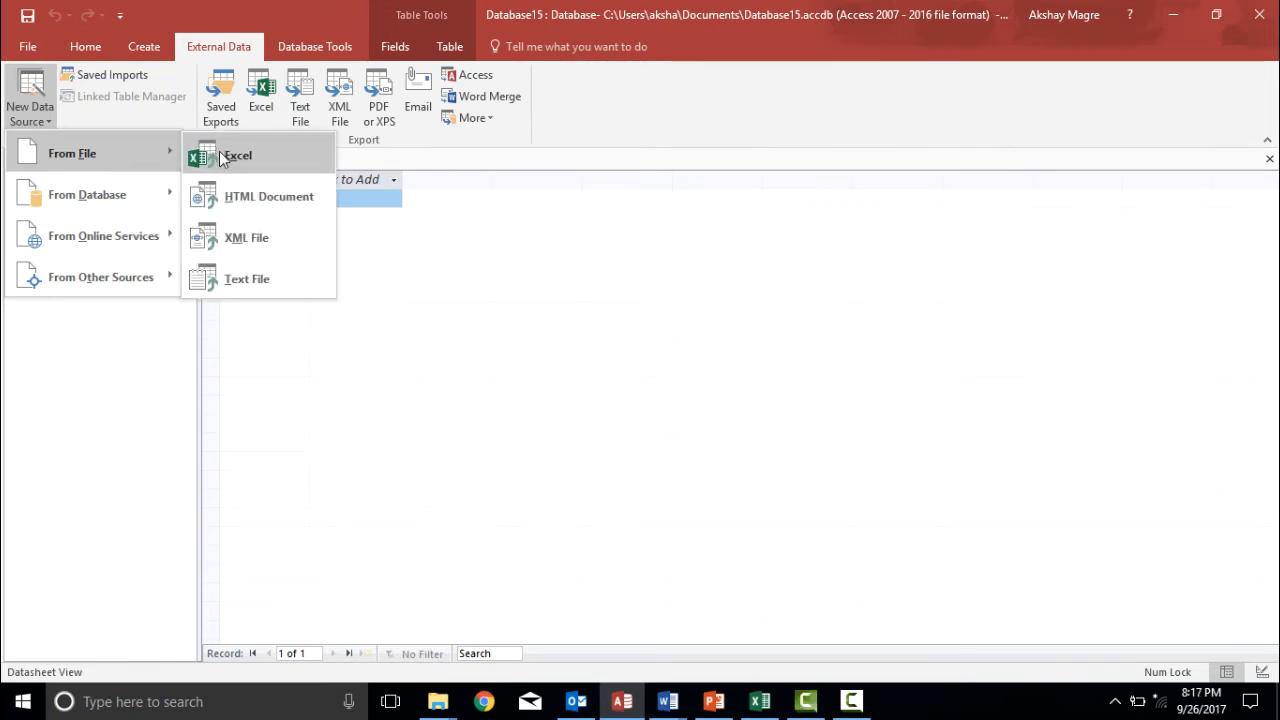
Step: Import from Excel, selecting the LotsOfData workbook as the source file for a new table
{"action": "left_click", "coordinate": [237, 155]}
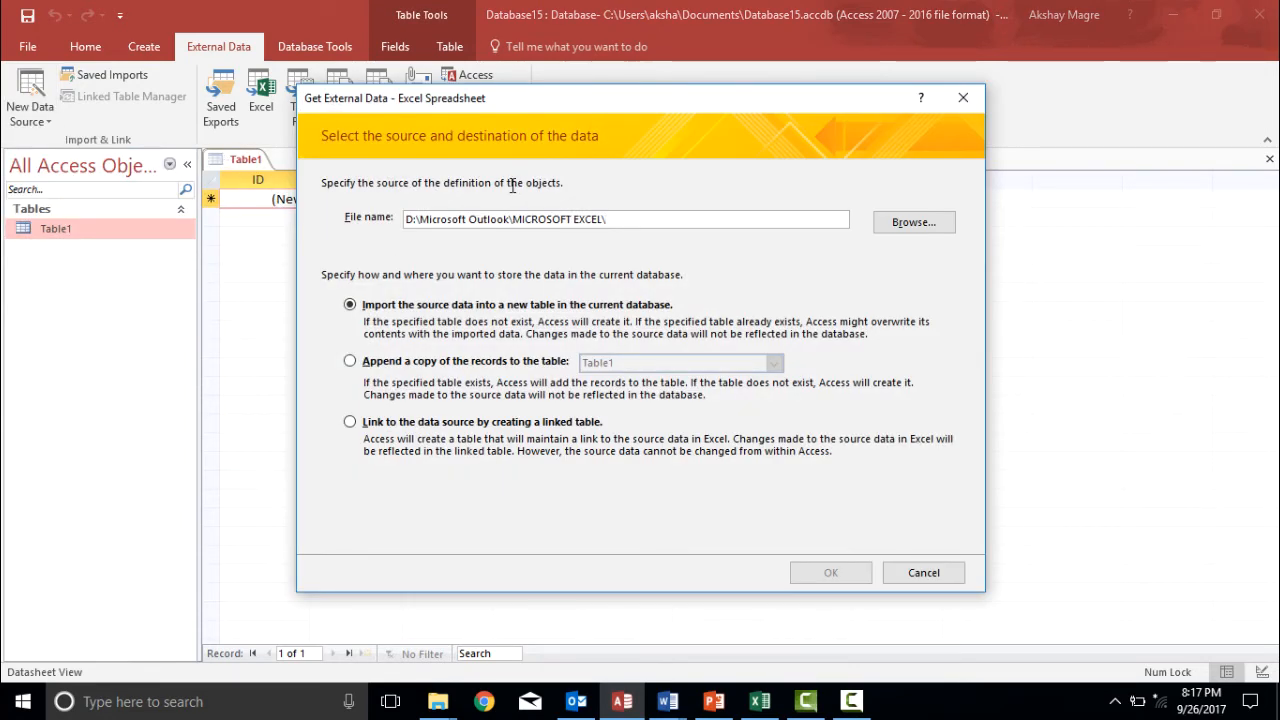
{"action": "mouse_move", "coordinate": [530, 267]}
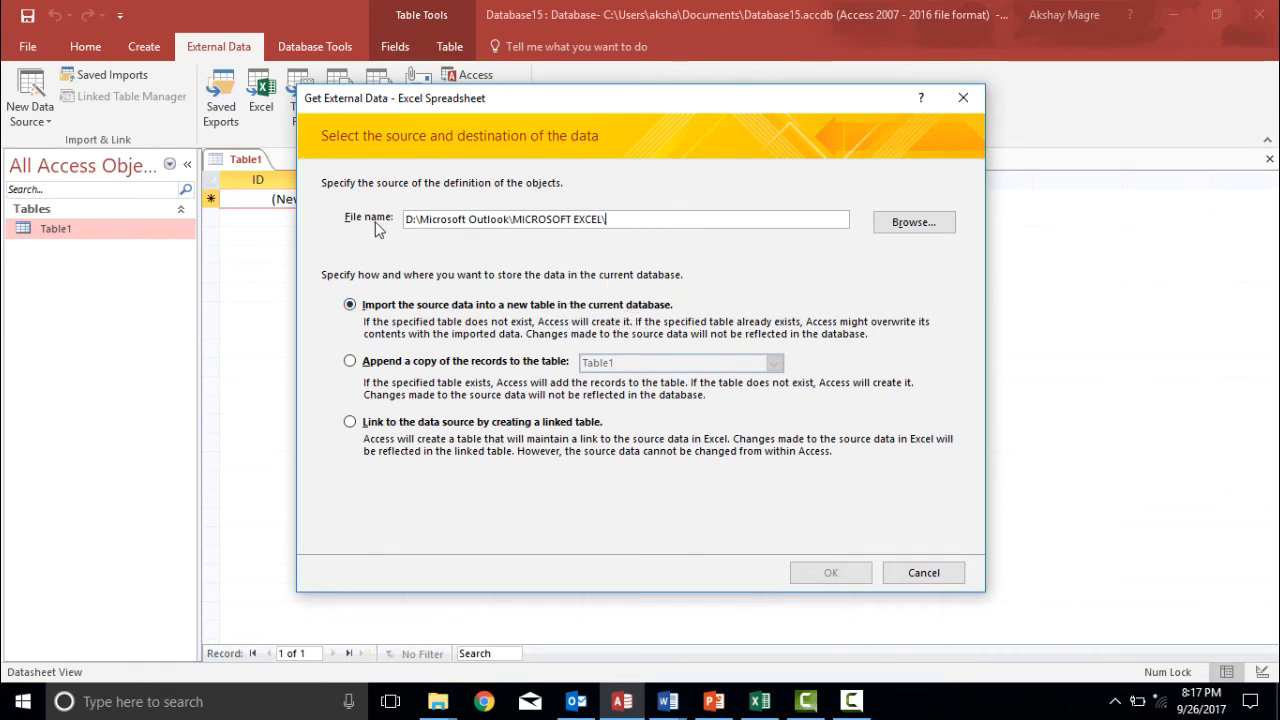
{"action": "mouse_move", "coordinate": [447, 263]}
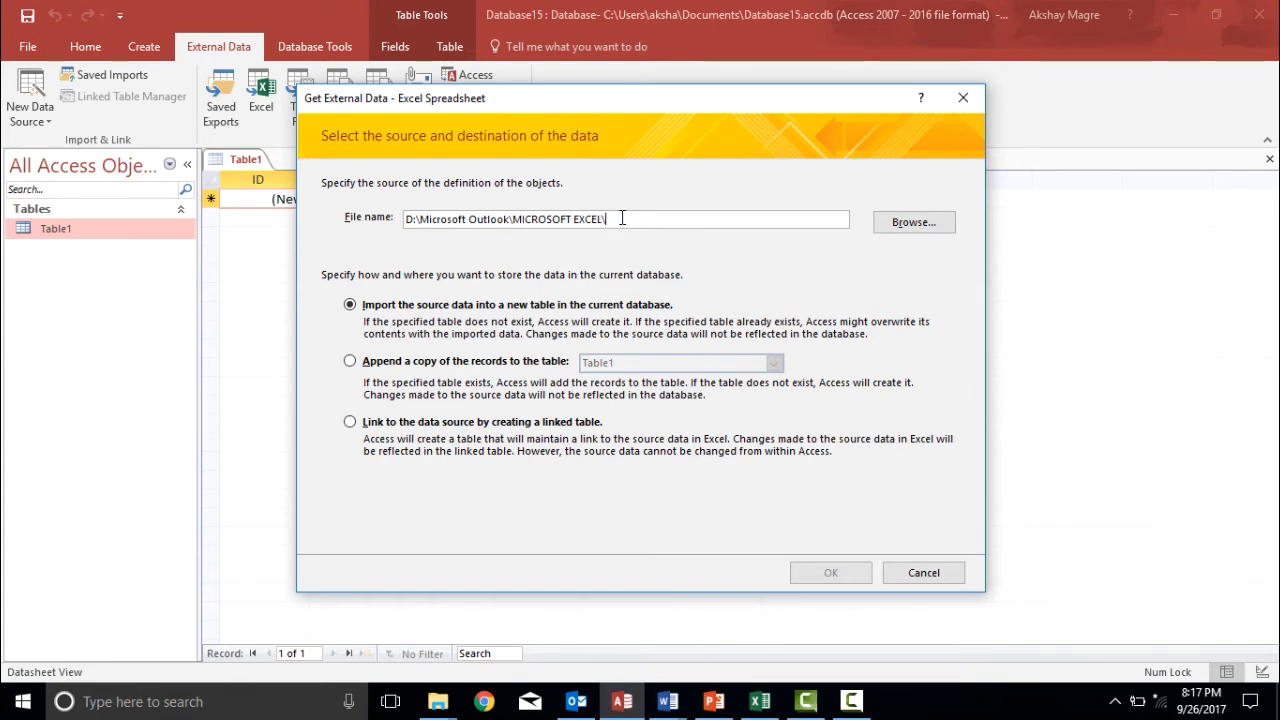
{"action": "mouse_move", "coordinate": [793, 258]}
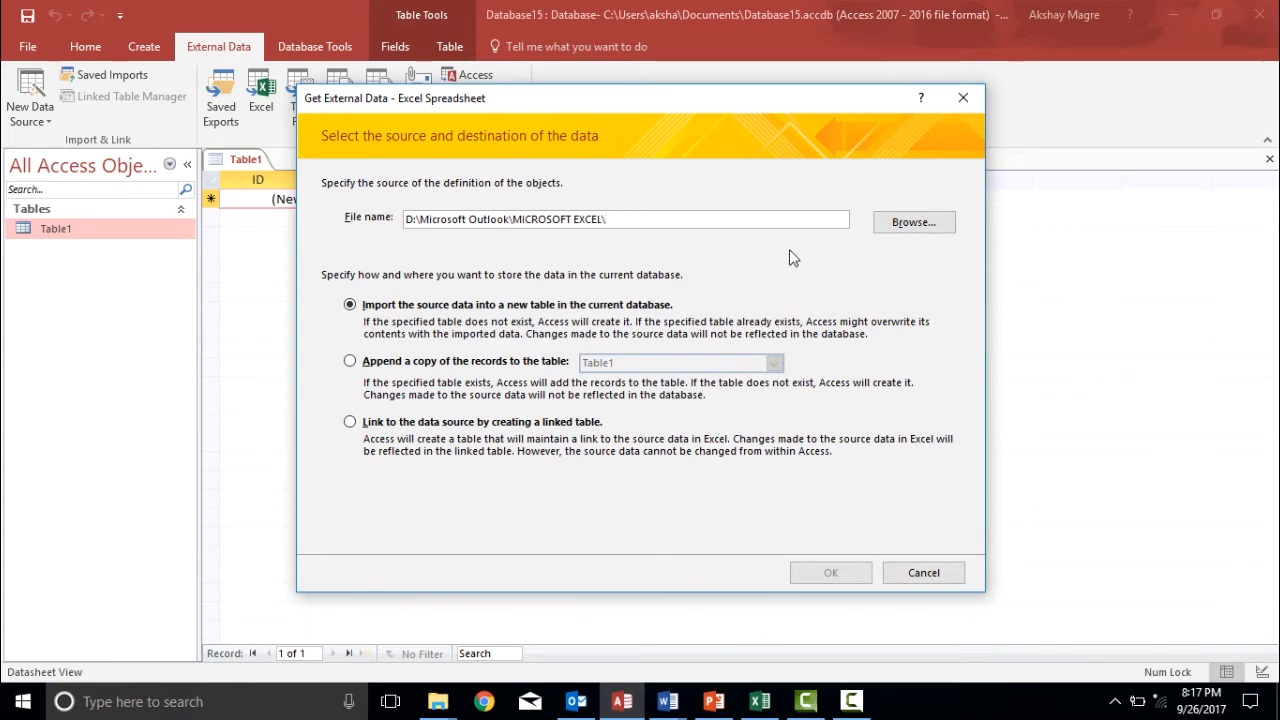
{"action": "left_click", "coordinate": [913, 222]}
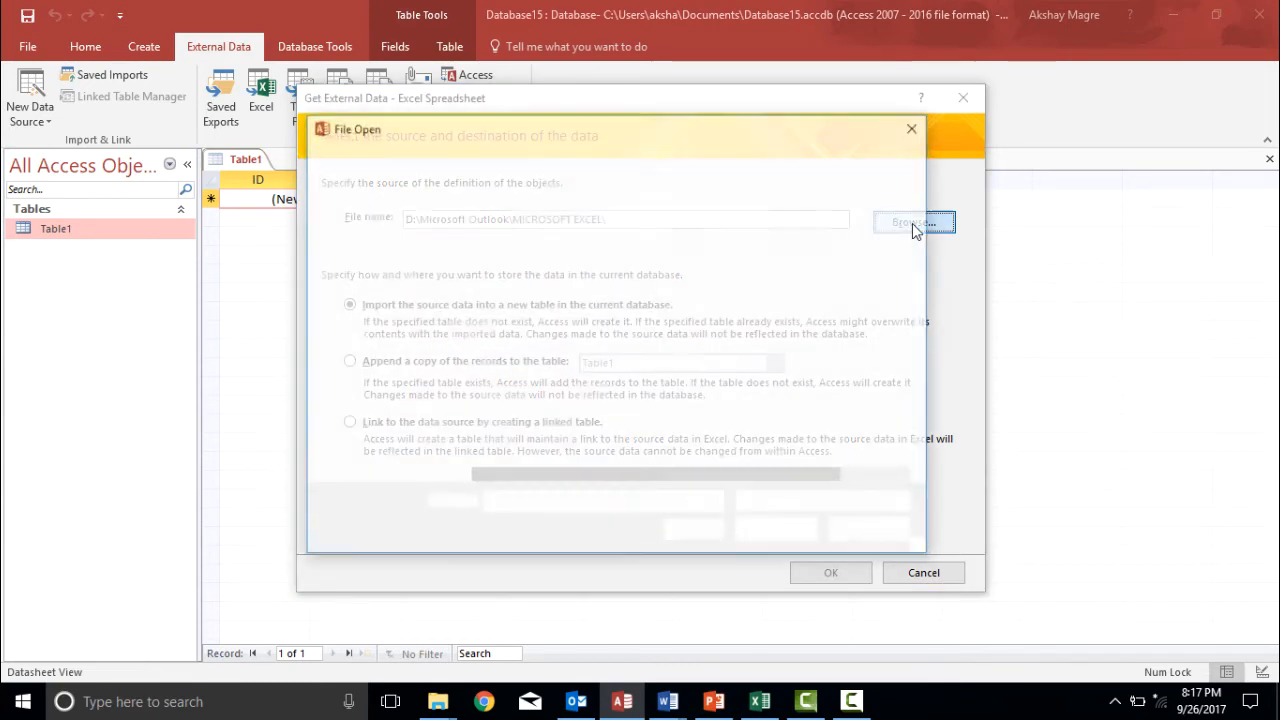
{"action": "left_click", "coordinate": [912, 222]}
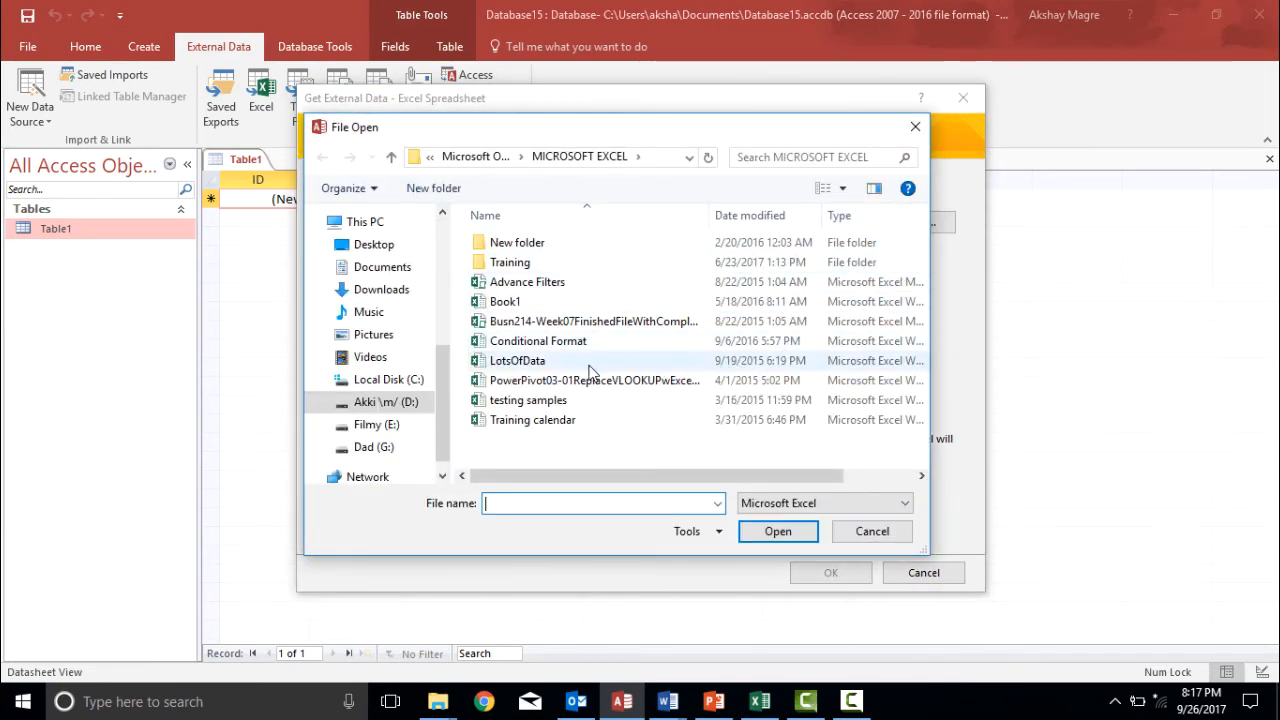
{"action": "left_click", "coordinate": [517, 360]}
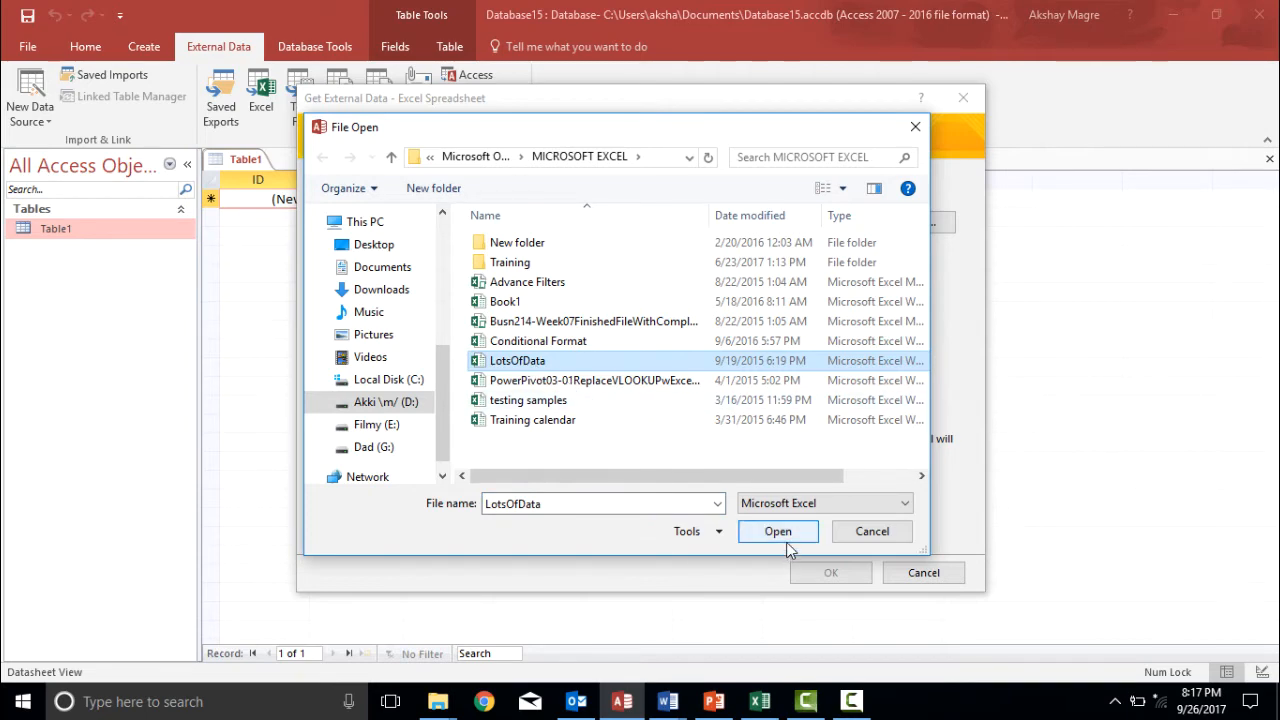
{"action": "left_click", "coordinate": [777, 531]}
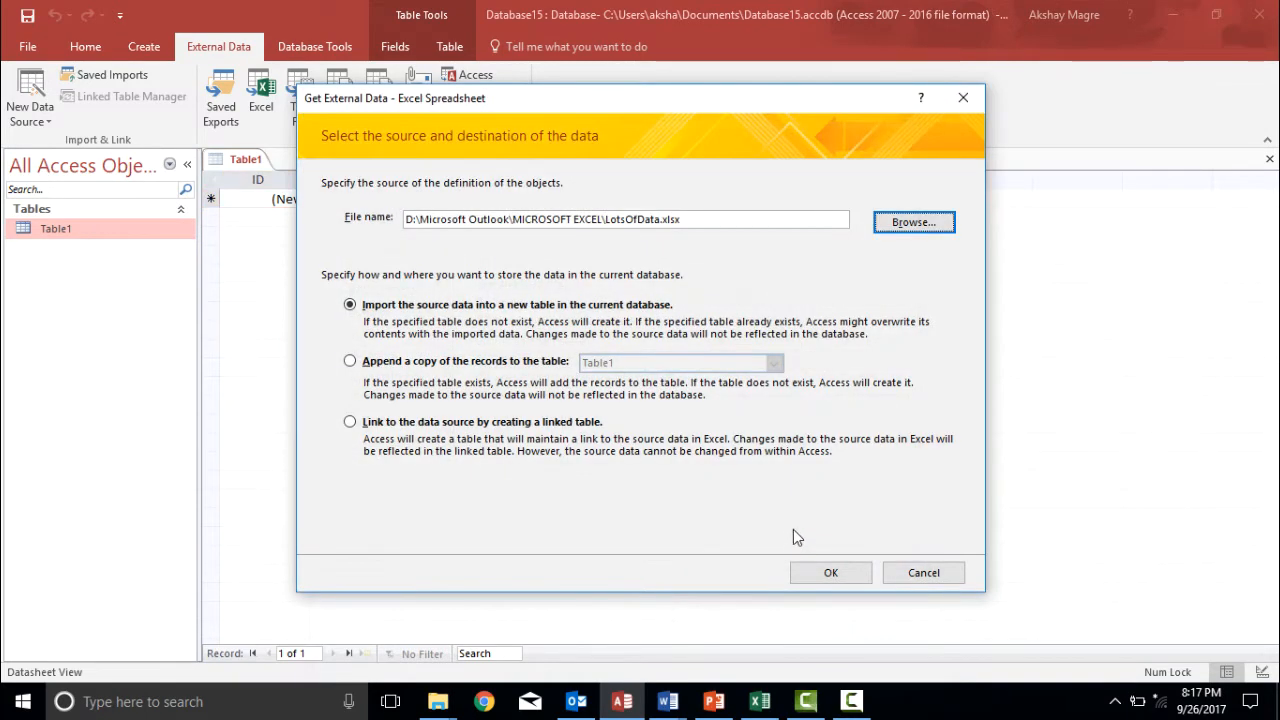
{"action": "mouse_move", "coordinate": [463, 303]}
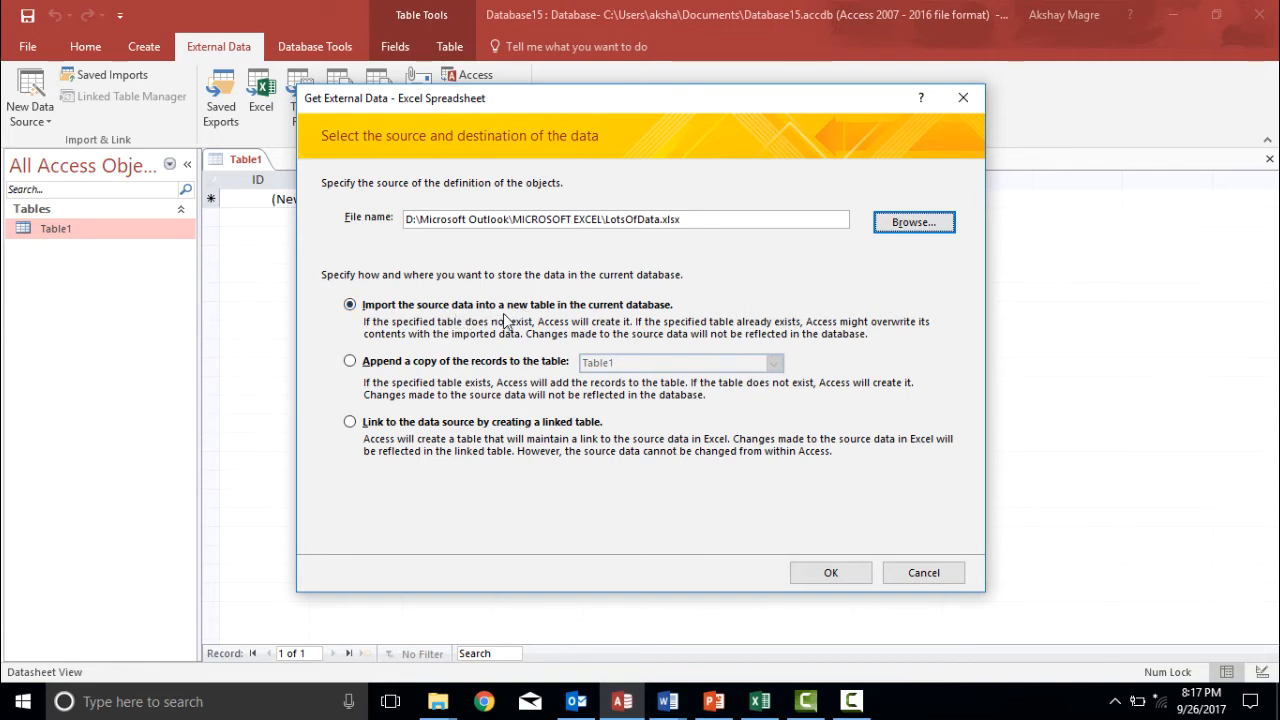
{"action": "mouse_move", "coordinate": [841, 554]}
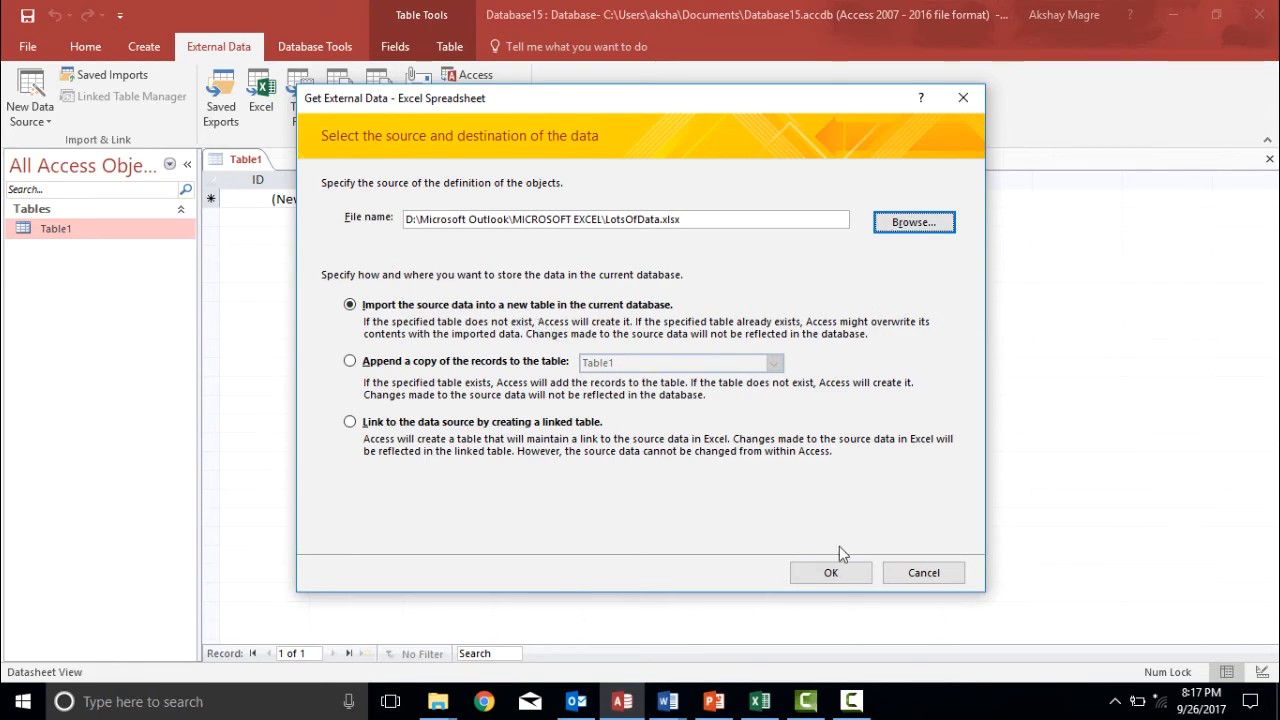
Step: Advance to the spreadsheet preview and bring the LotsOfData Excel window beside the wizard
{"action": "left_click", "coordinate": [830, 572]}
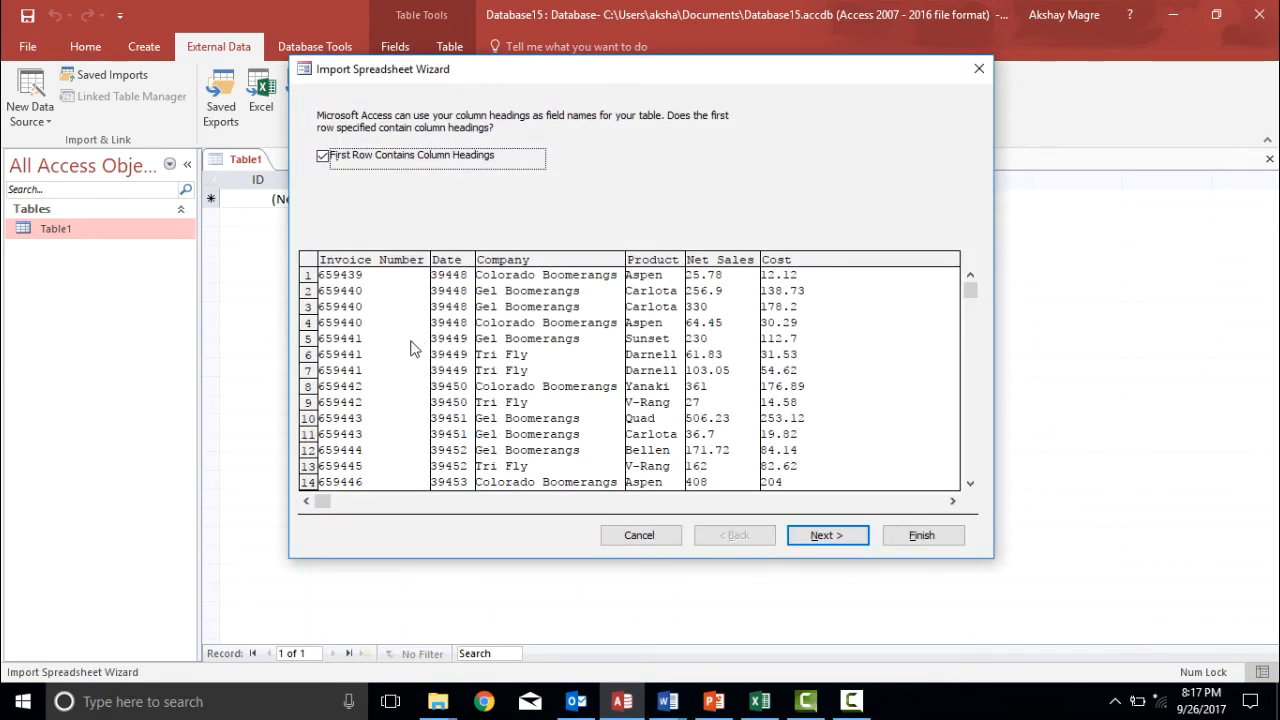
{"action": "mouse_move", "coordinate": [380, 348]}
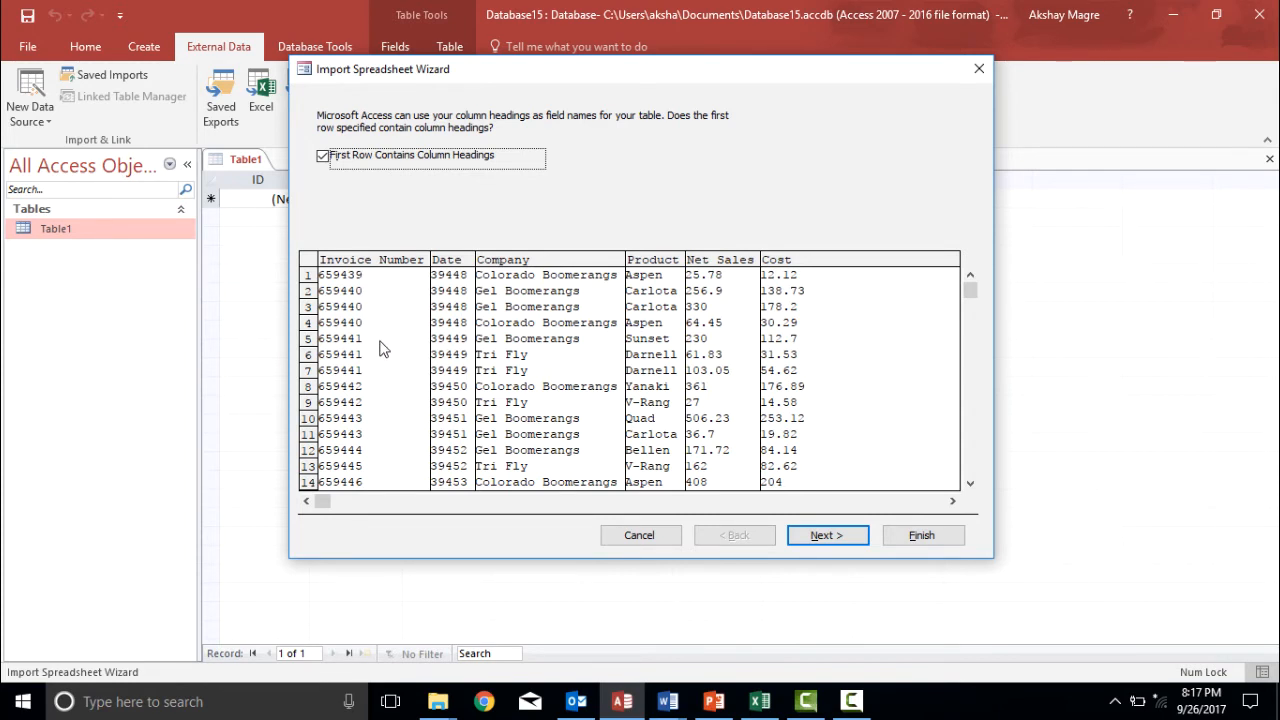
{"action": "mouse_move", "coordinate": [757, 613]}
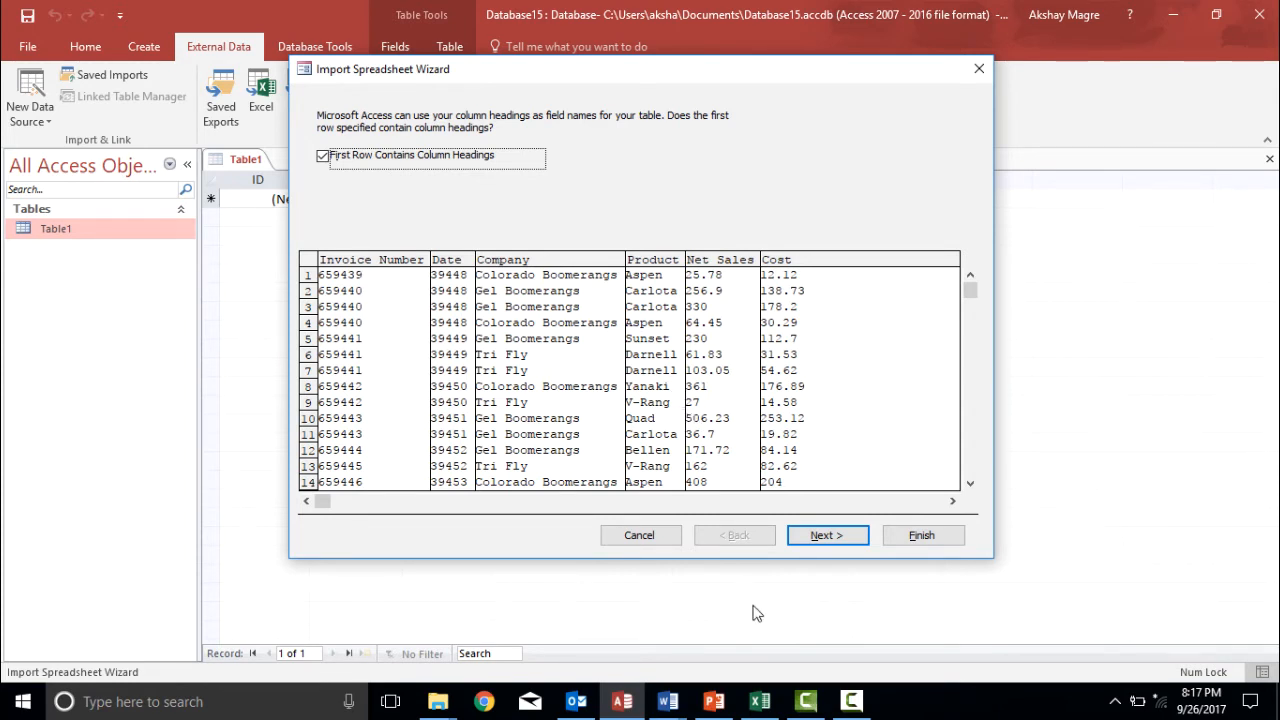
{"action": "left_click", "coordinate": [760, 700]}
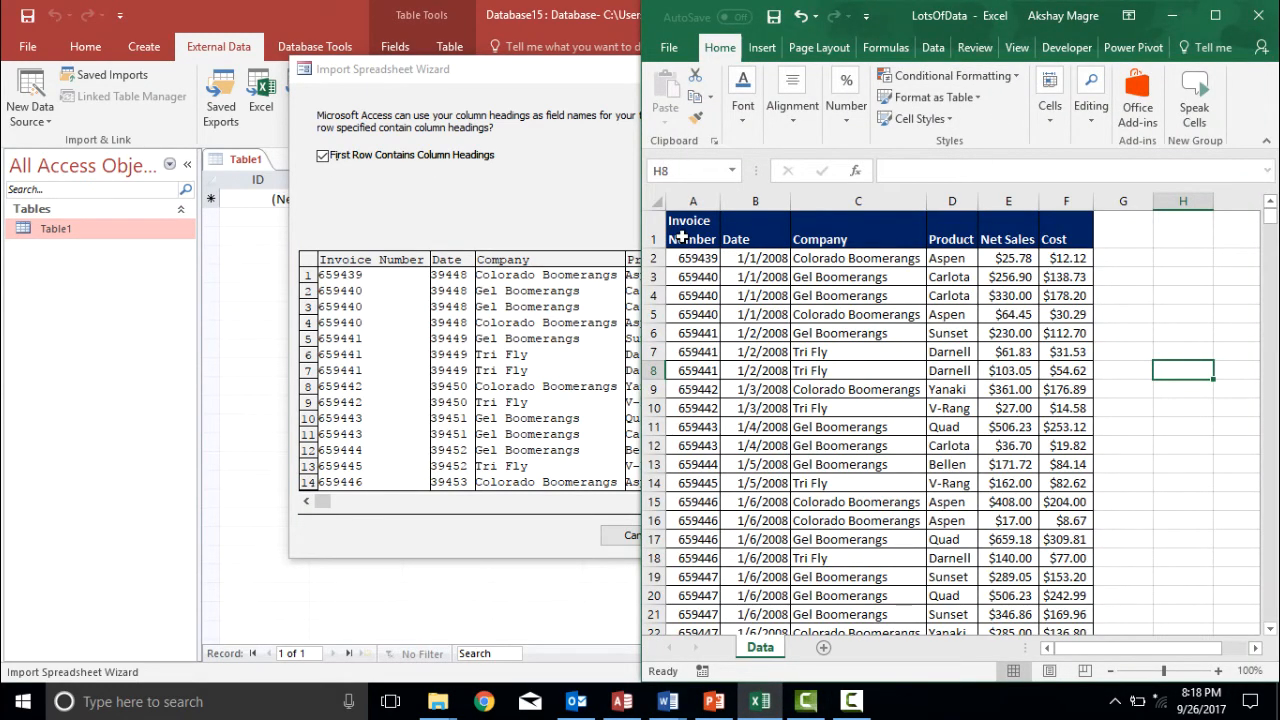
Step: Select the Company heading in cell C1 to compare it with the wizard preview
{"action": "left_click", "coordinate": [857, 238]}
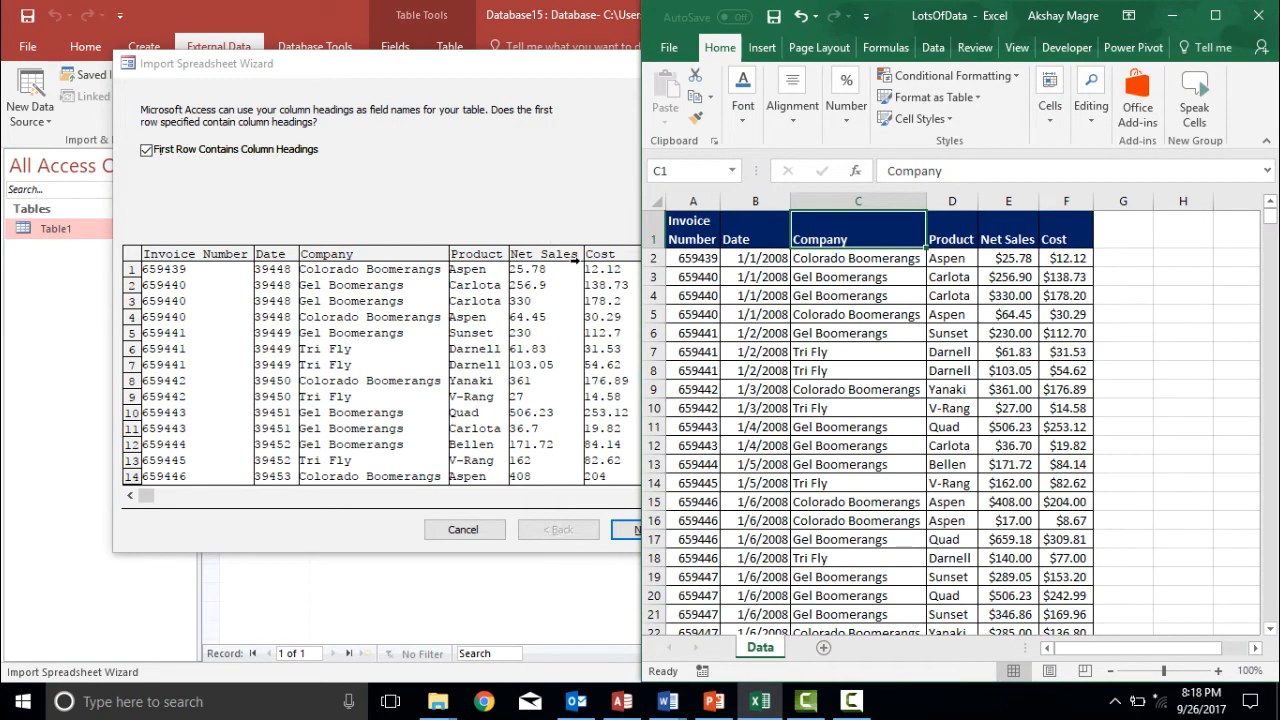
{"action": "mouse_move", "coordinate": [383, 222]}
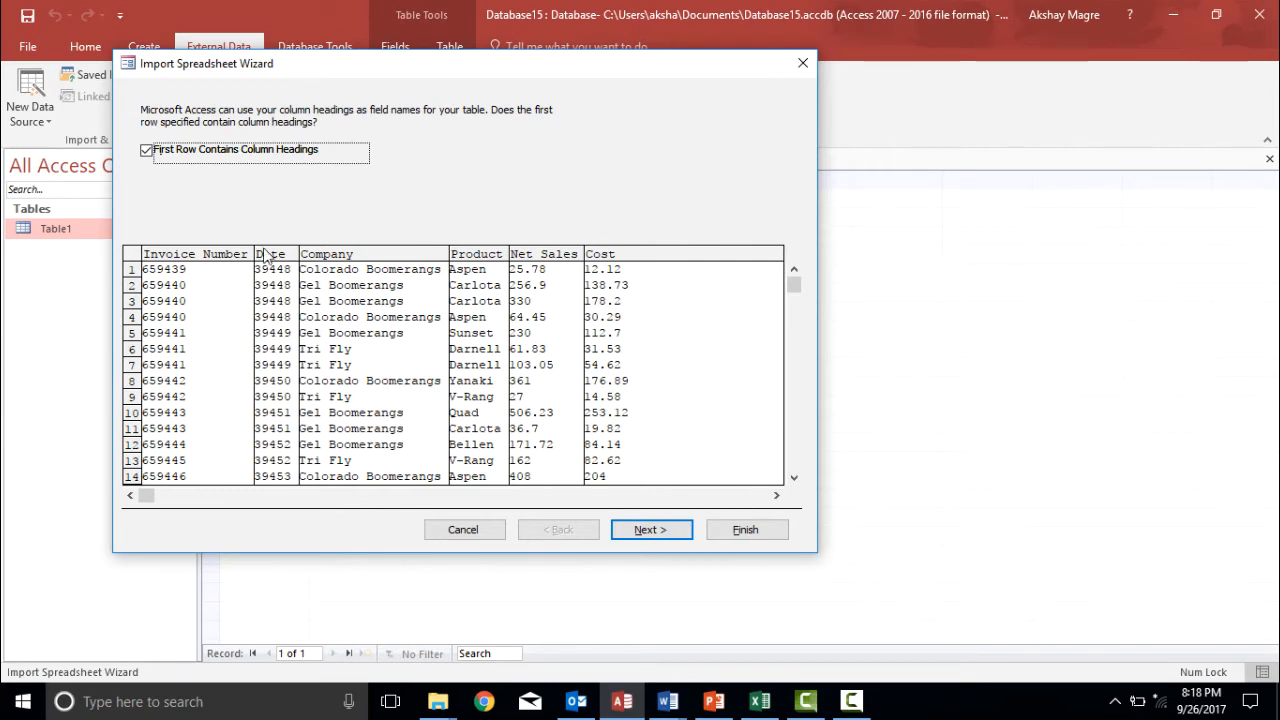
{"action": "mouse_move", "coordinate": [288, 243]}
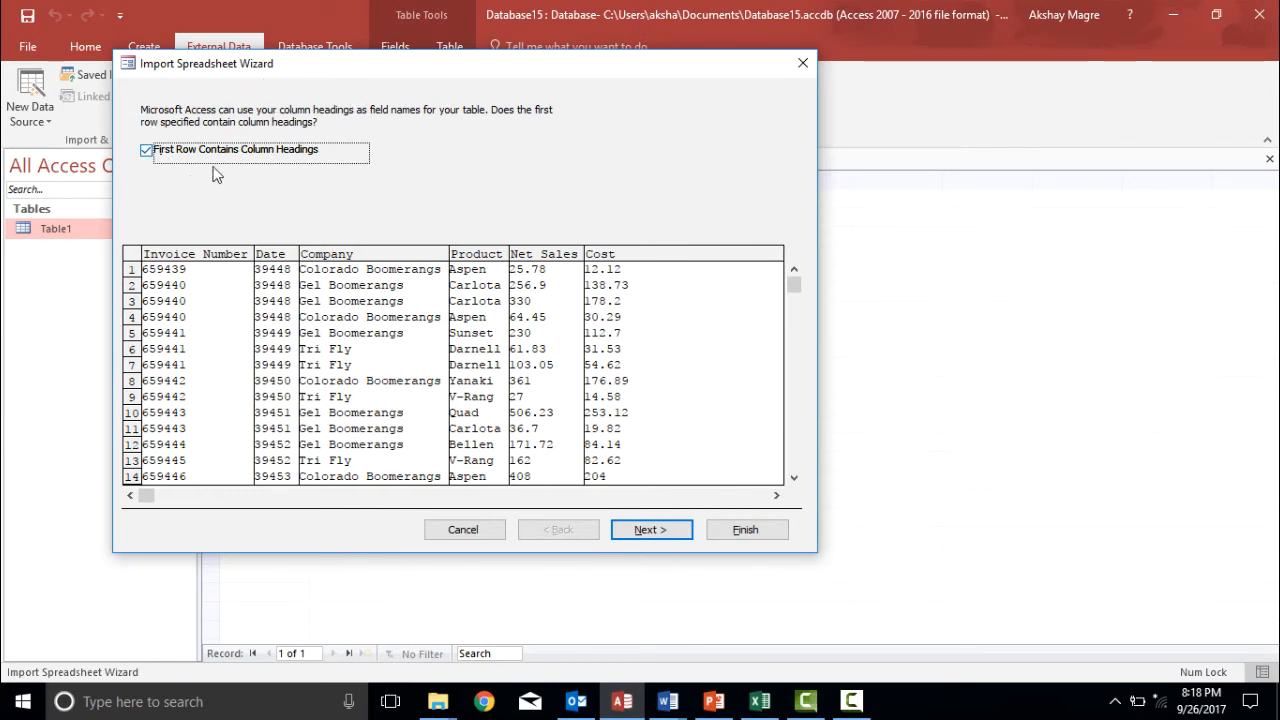
{"action": "mouse_move", "coordinate": [655, 515]}
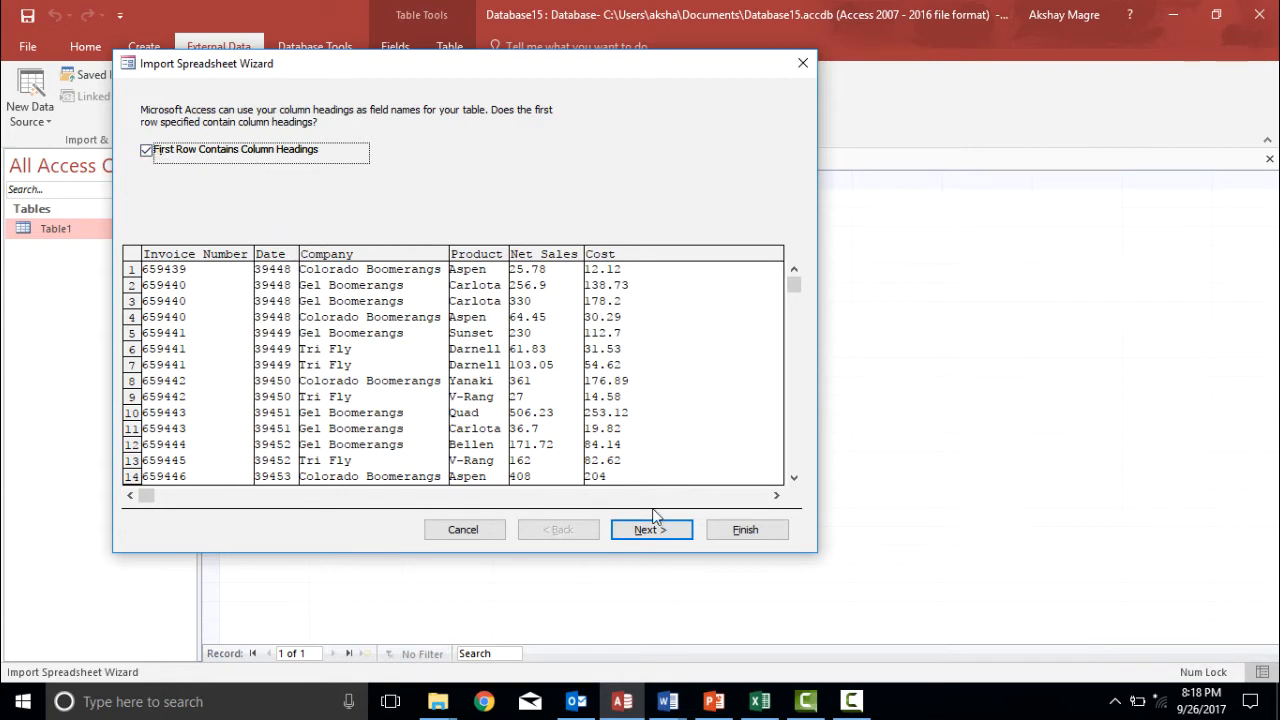
Step: Review field names and data types for Invoice Number, Date, Company, Product and Net Sales
{"action": "left_click", "coordinate": [650, 529]}
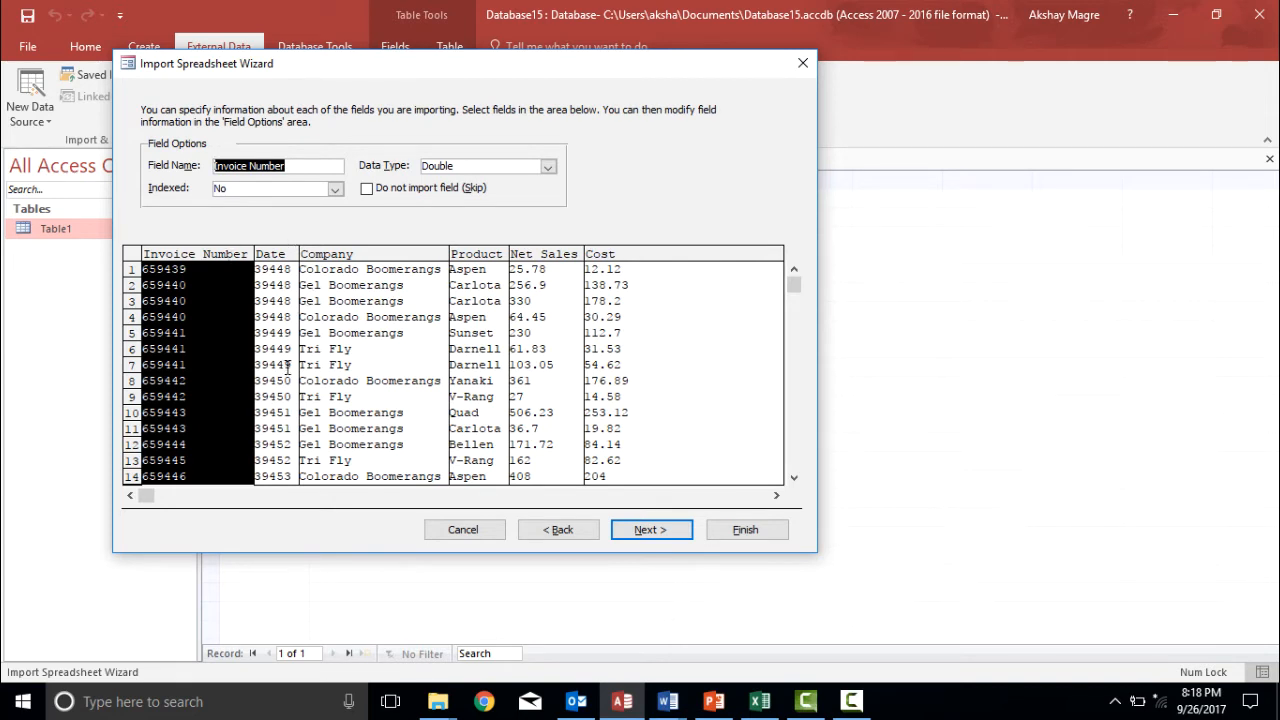
{"action": "left_click", "coordinate": [272, 253]}
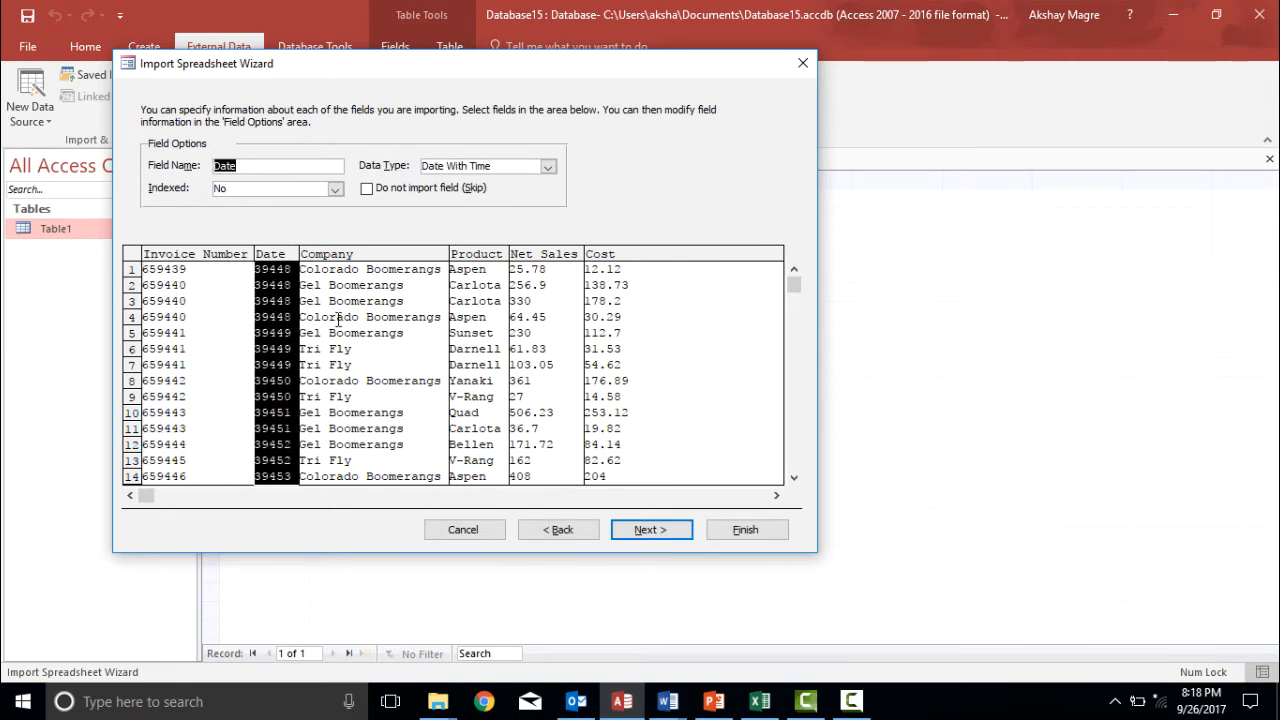
{"action": "left_click", "coordinate": [326, 253]}
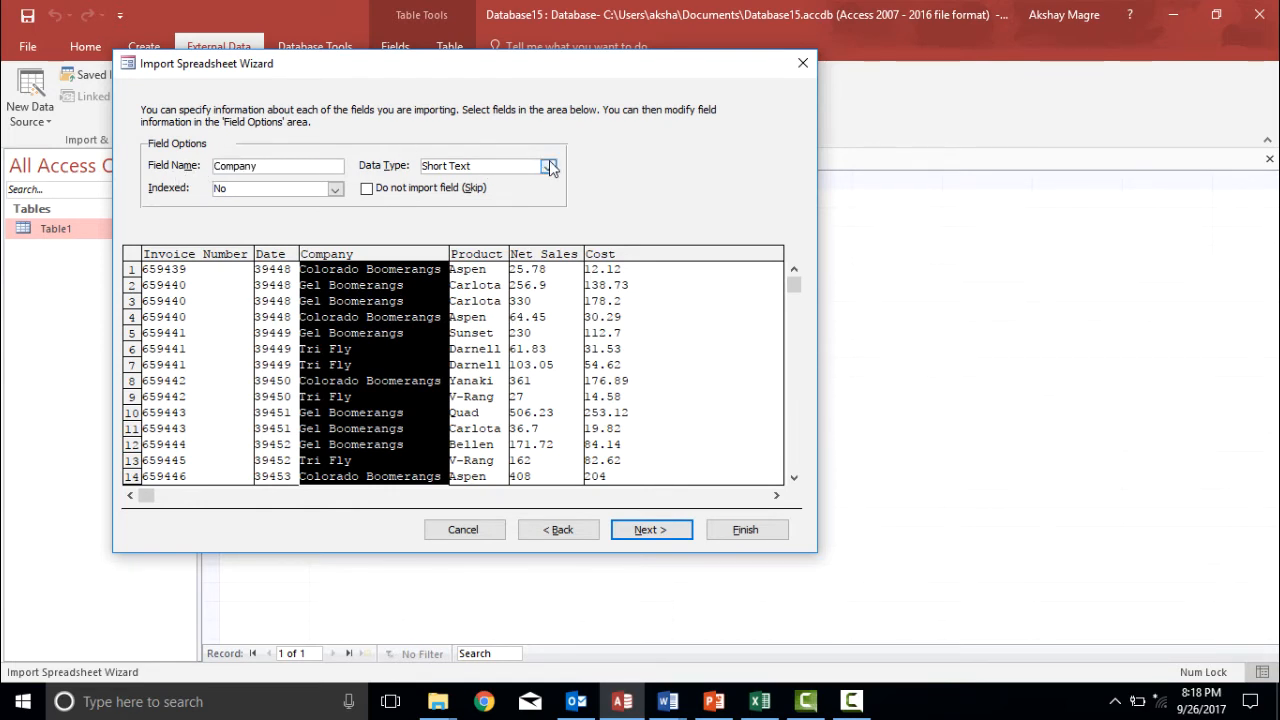
{"action": "left_click", "coordinate": [477, 253]}
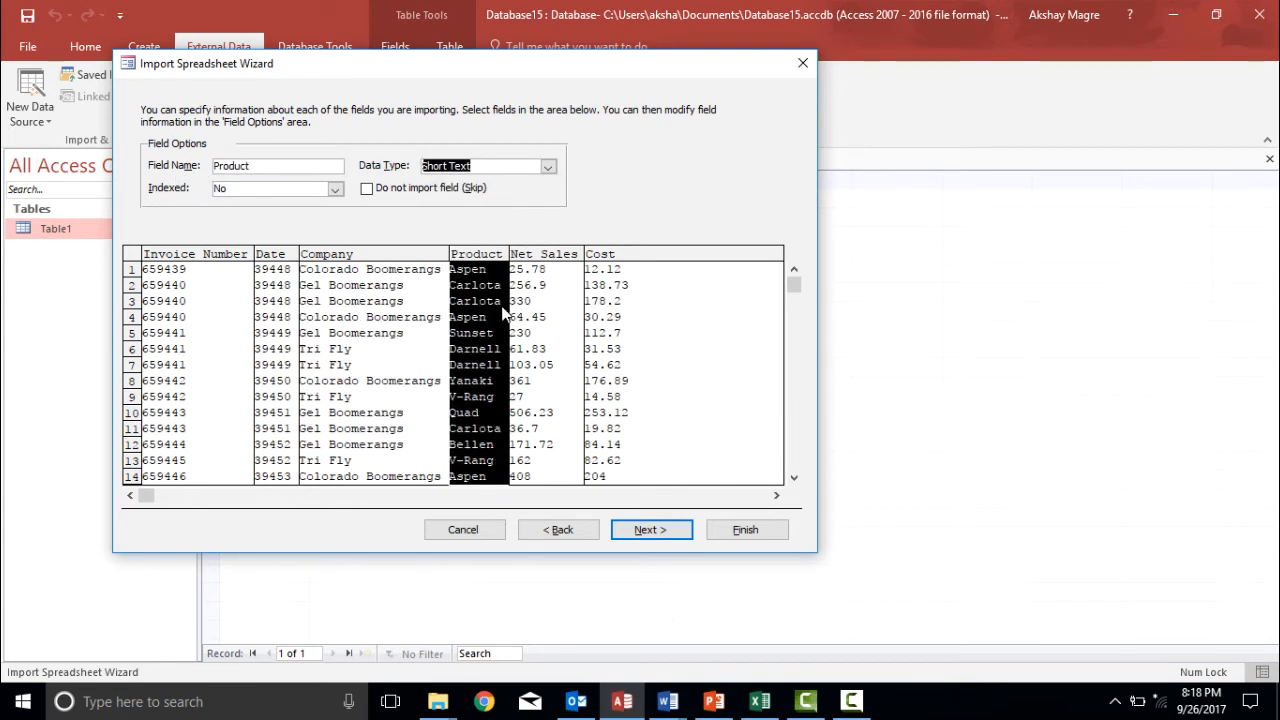
{"action": "left_click", "coordinate": [544, 253]}
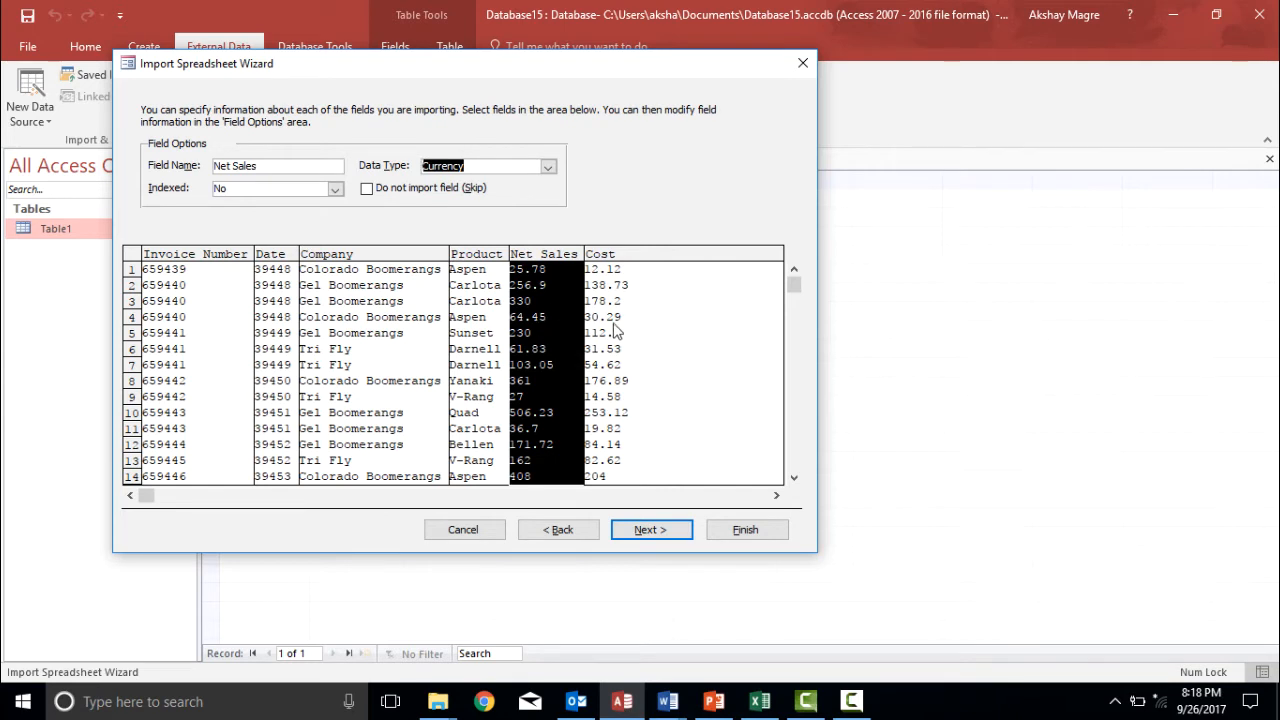
{"action": "mouse_move", "coordinate": [510, 180]}
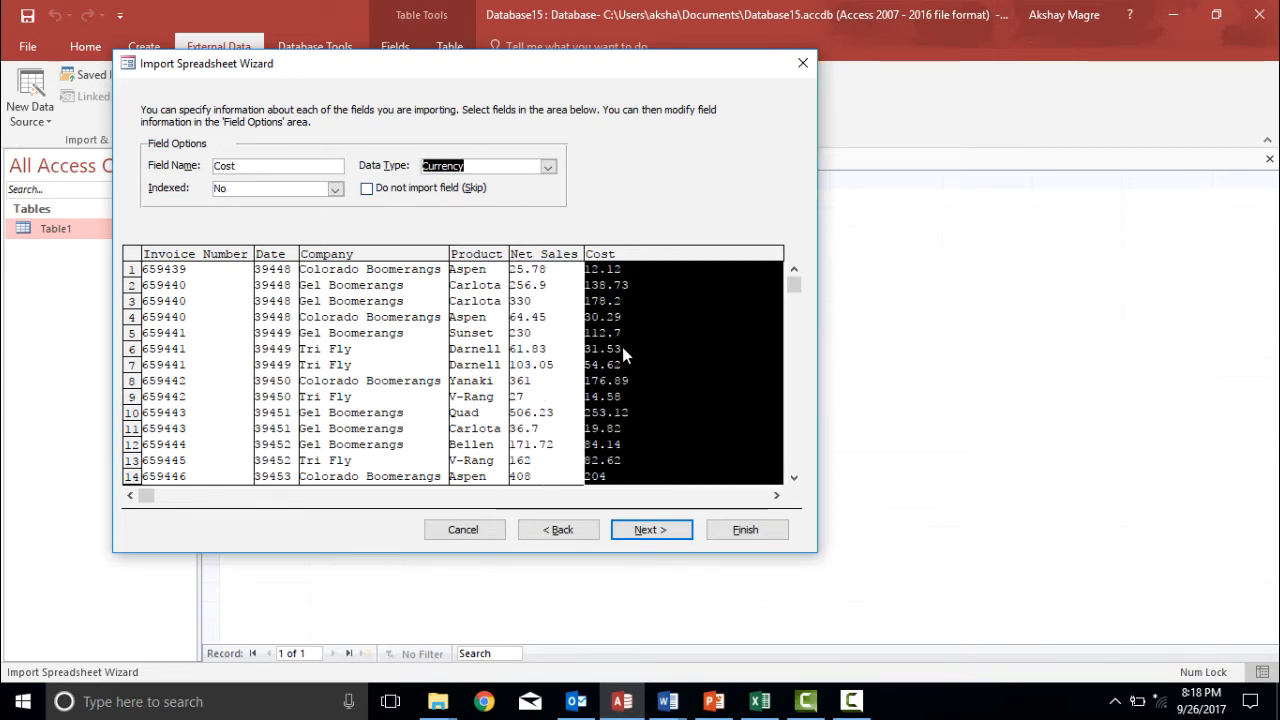
{"action": "left_click", "coordinate": [194, 253]}
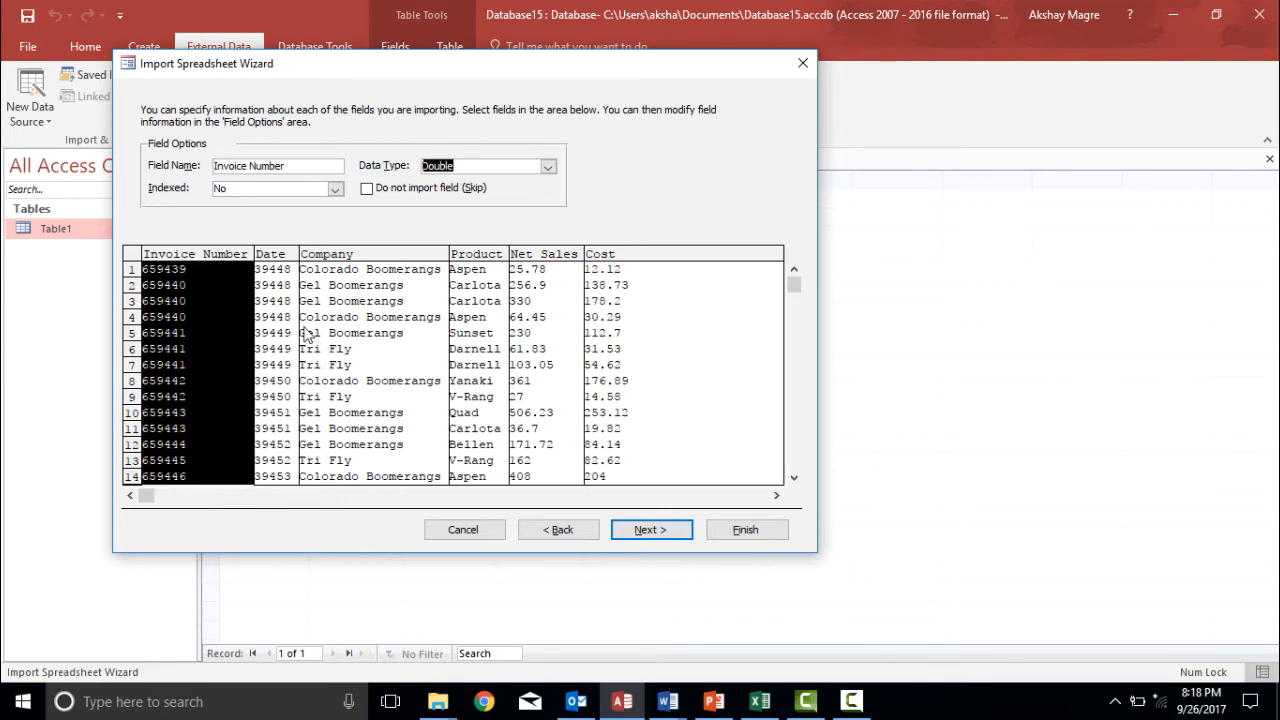
{"action": "left_click", "coordinate": [272, 253]}
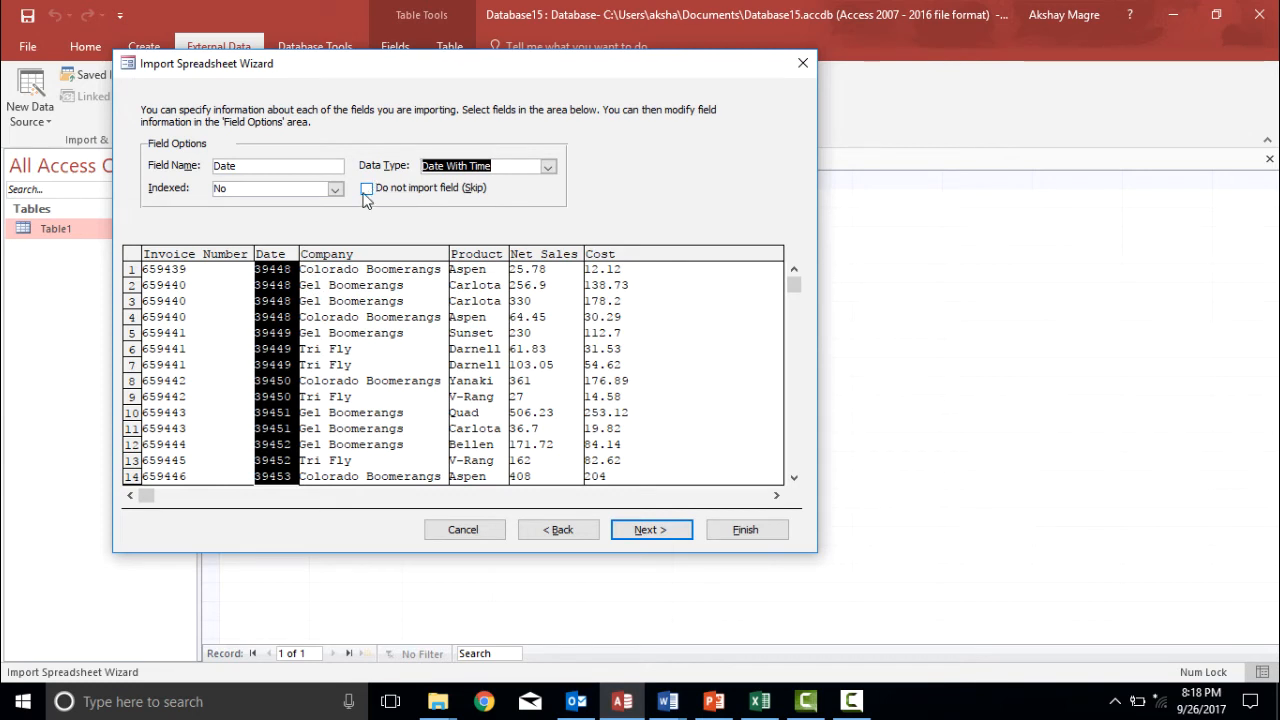
{"action": "left_click", "coordinate": [195, 253]}
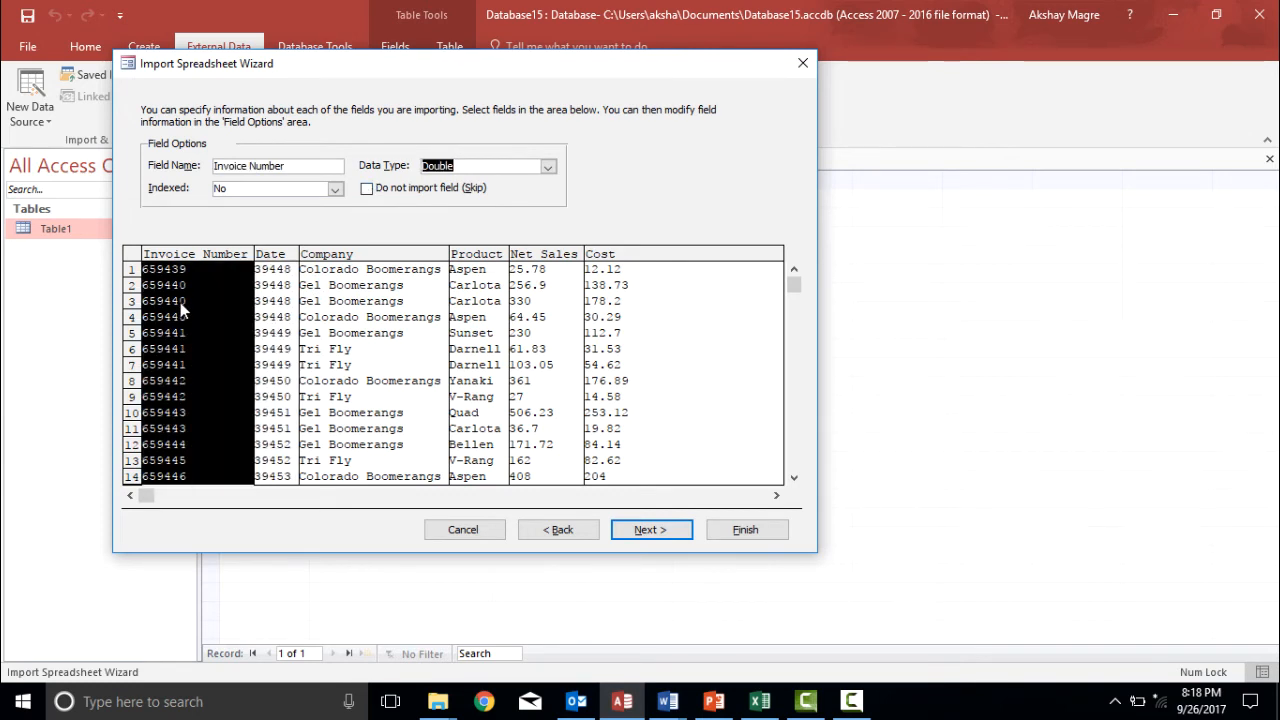
{"action": "mouse_move", "coordinate": [218, 368]}
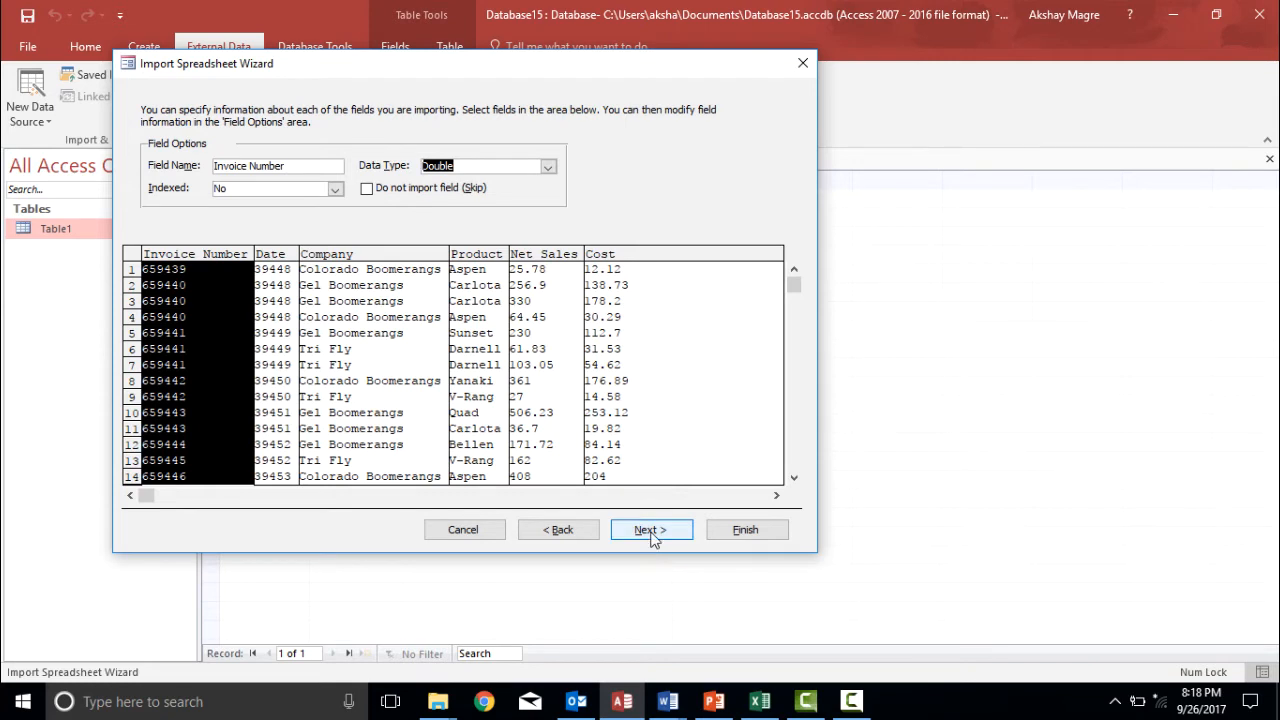
Step: Choose Invoice Number as the primary key and reach the final import step
{"action": "left_click", "coordinate": [650, 529]}
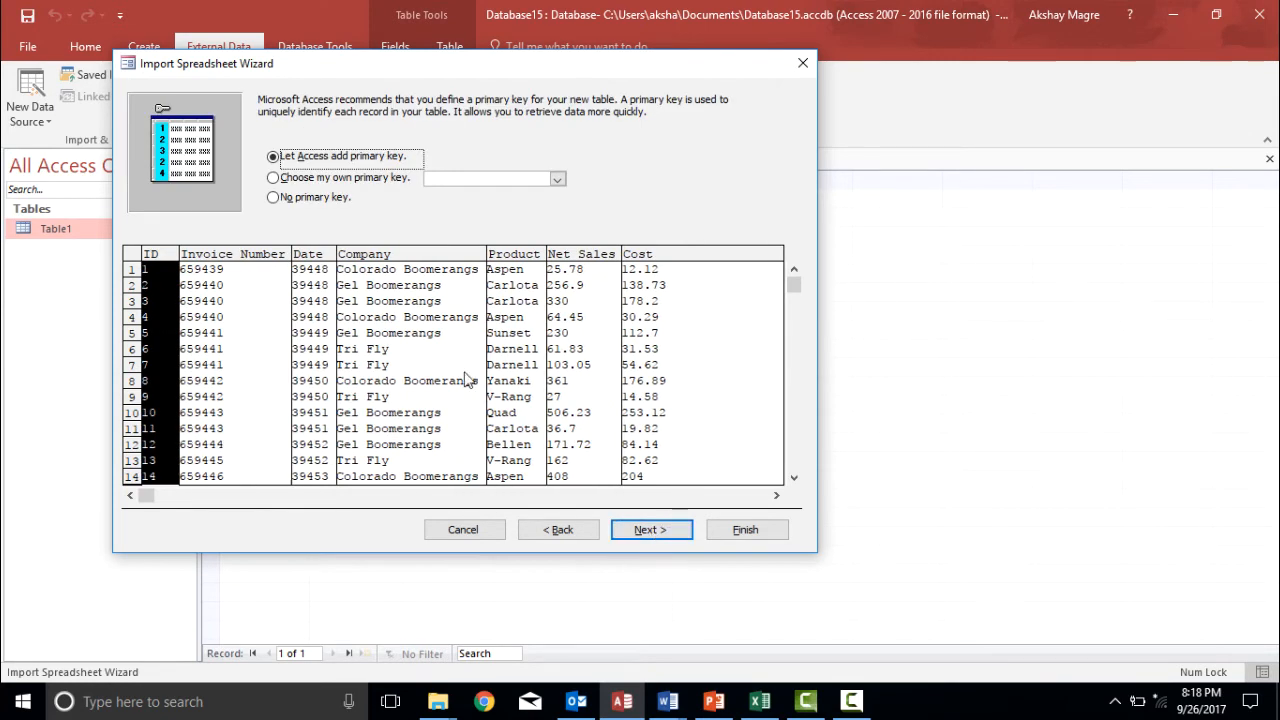
{"action": "mouse_move", "coordinate": [449, 377]}
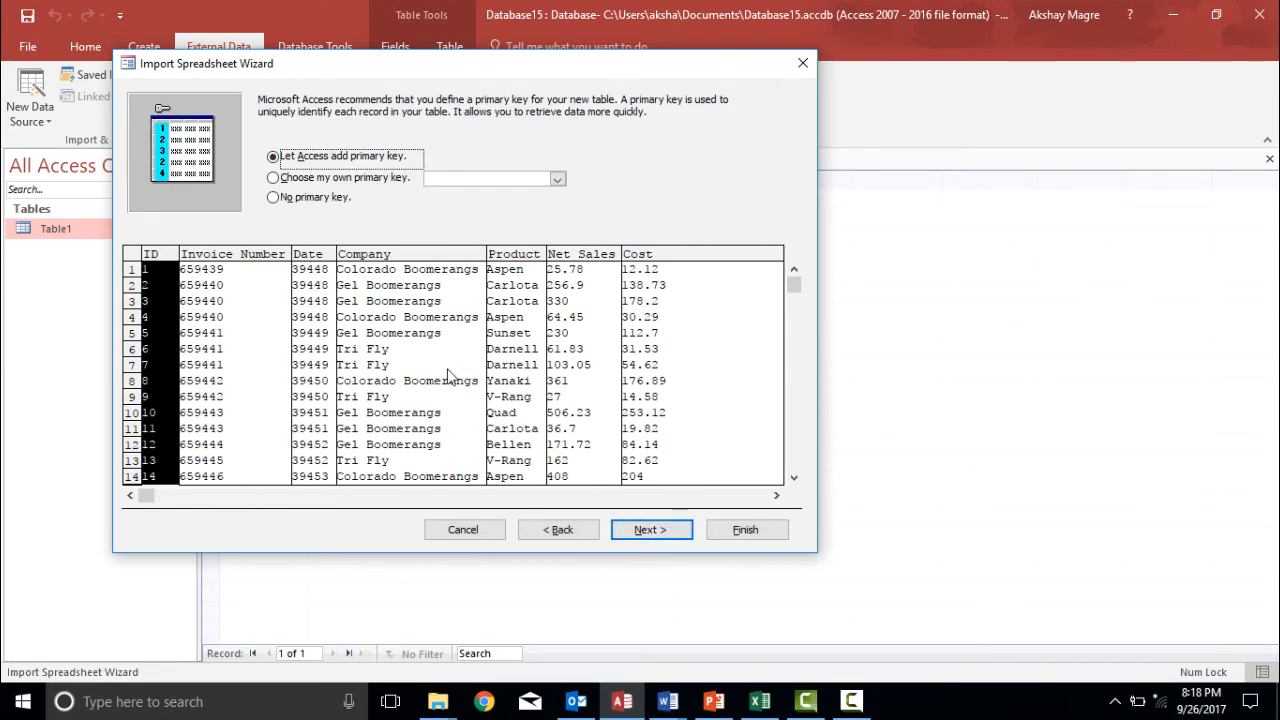
{"action": "mouse_move", "coordinate": [400, 222]}
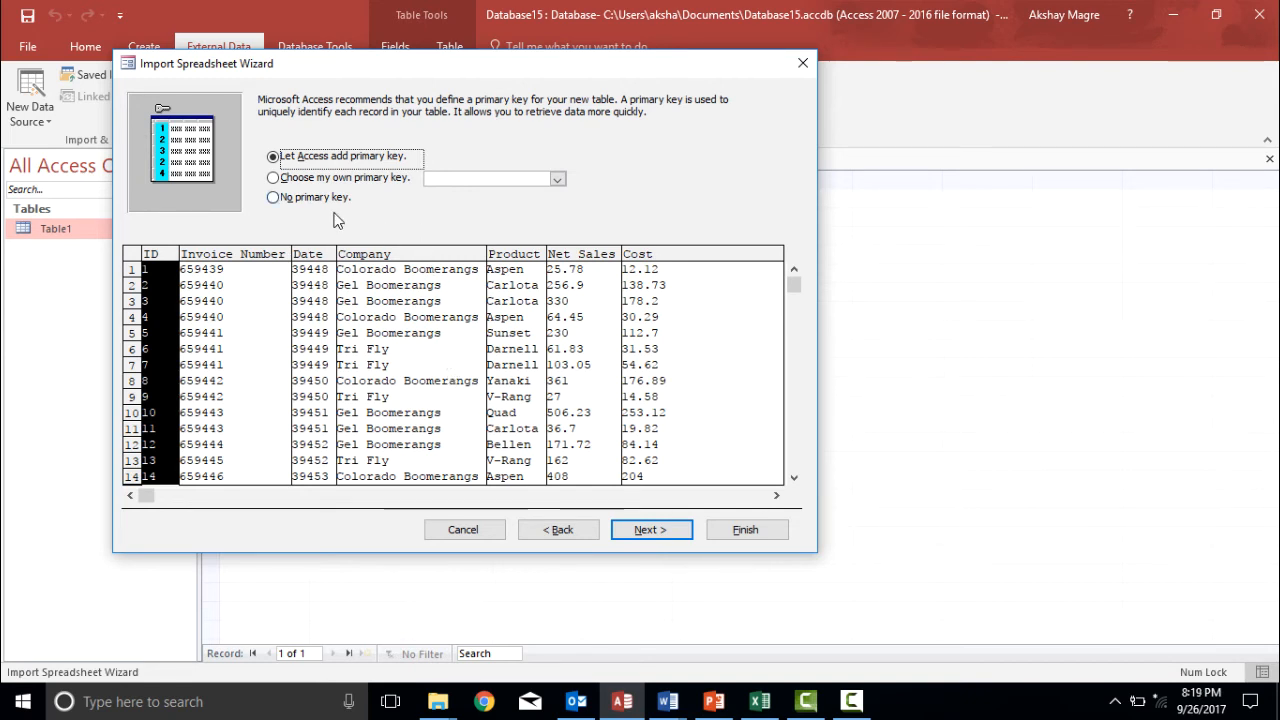
{"action": "mouse_move", "coordinate": [200, 393]}
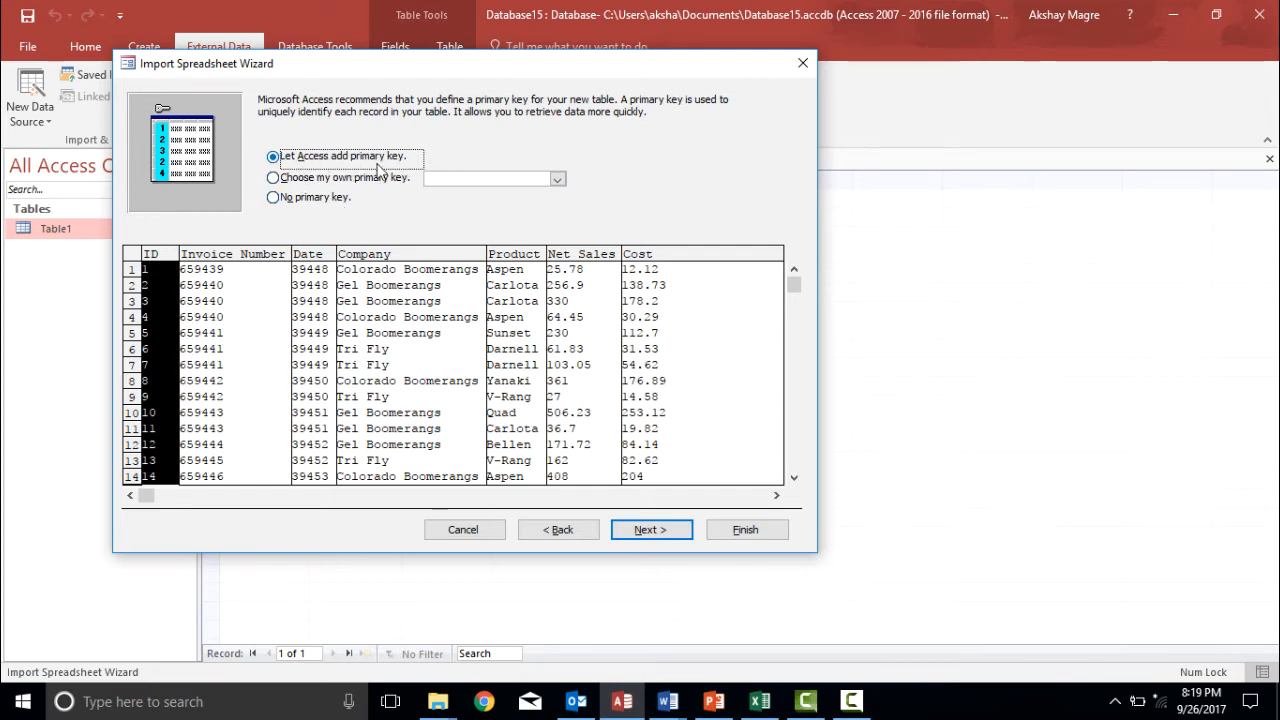
{"action": "mouse_move", "coordinate": [155, 275]}
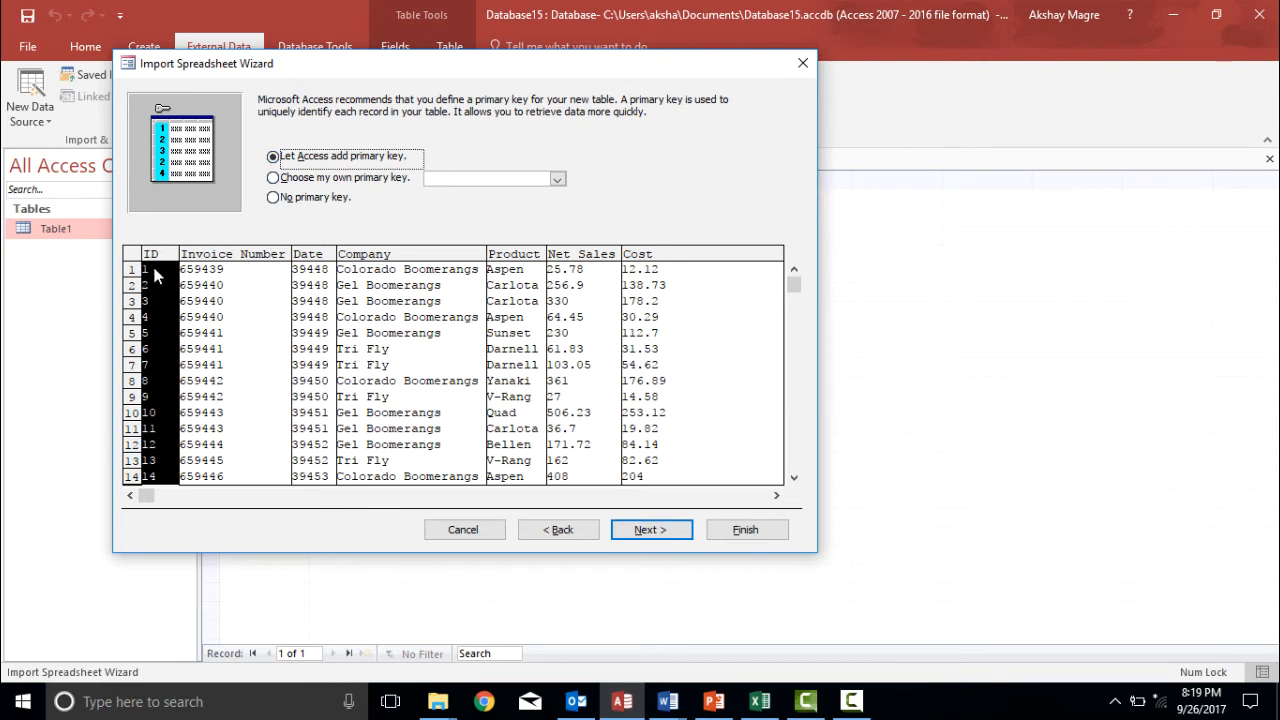
{"action": "mouse_move", "coordinate": [168, 345]}
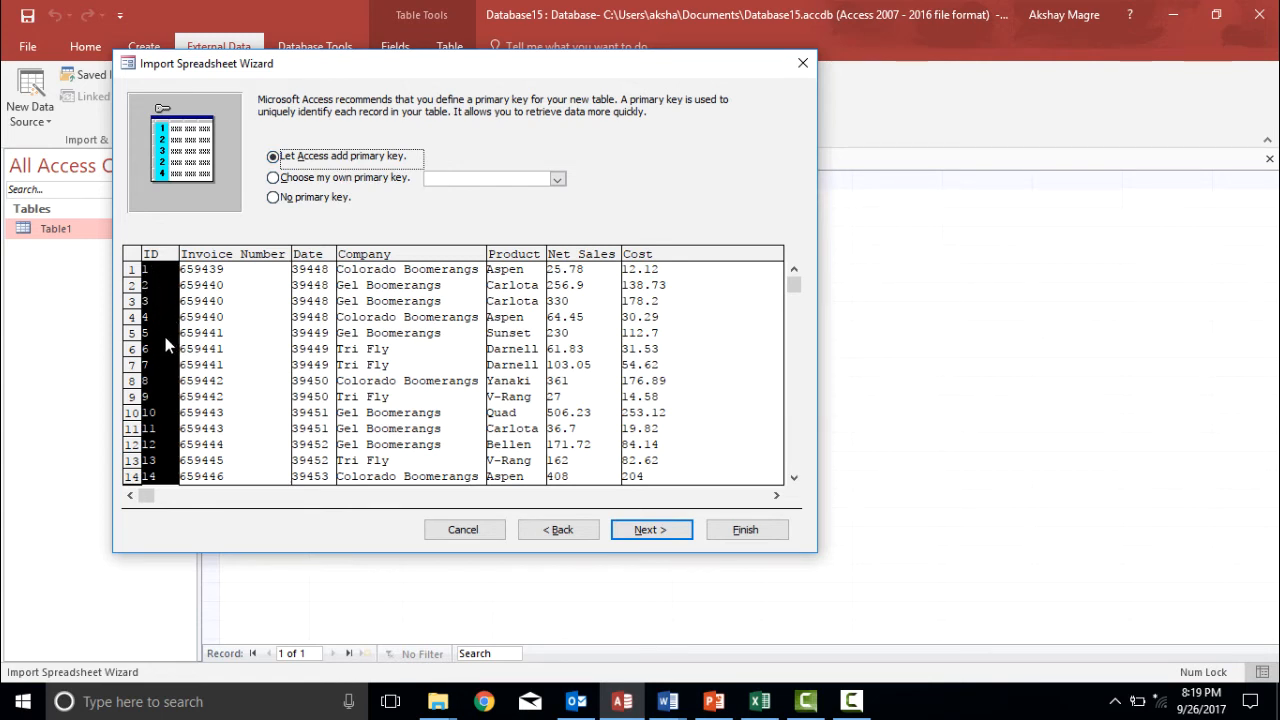
{"action": "mouse_move", "coordinate": [162, 308]}
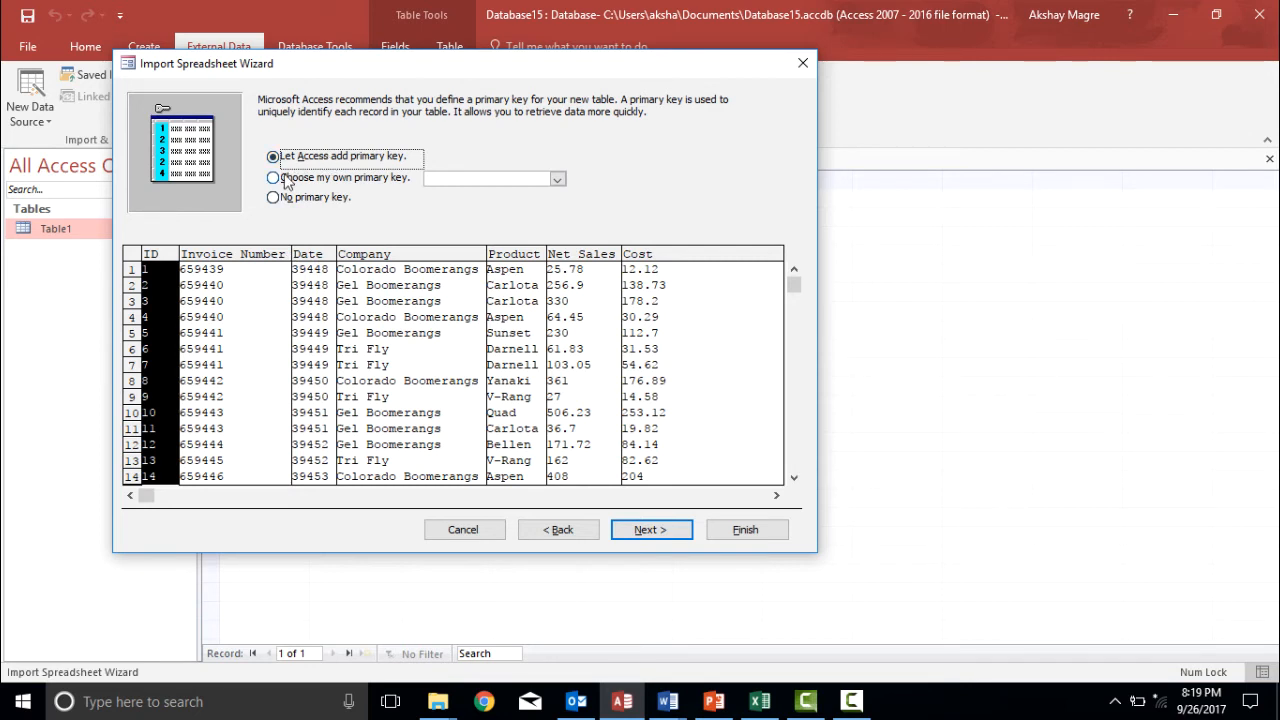
{"action": "left_click", "coordinate": [273, 178]}
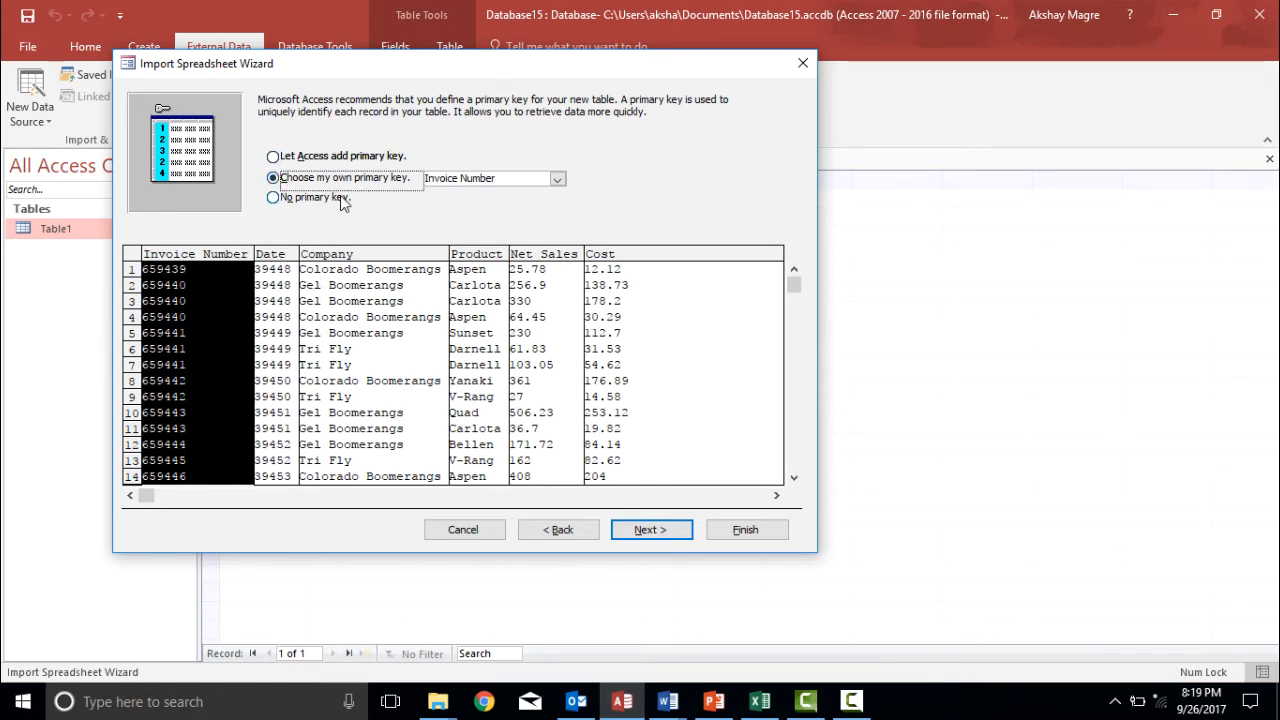
{"action": "mouse_move", "coordinate": [455, 158]}
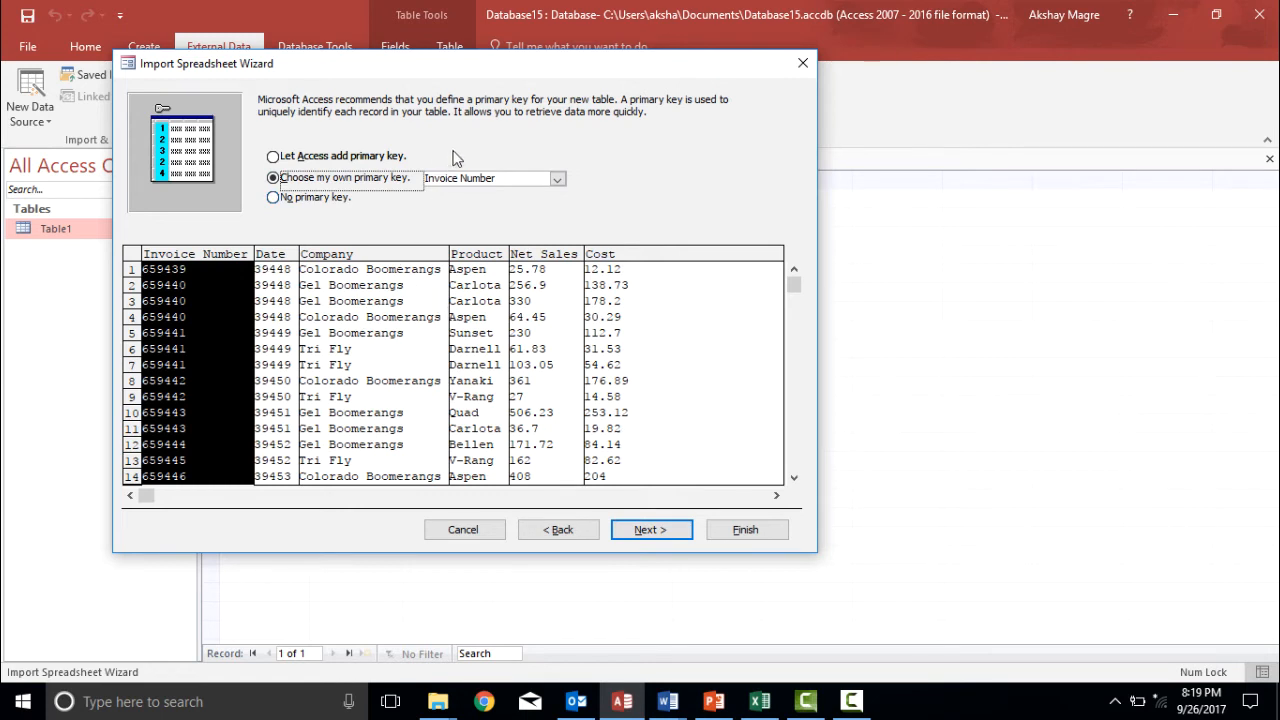
{"action": "left_click", "coordinate": [557, 178]}
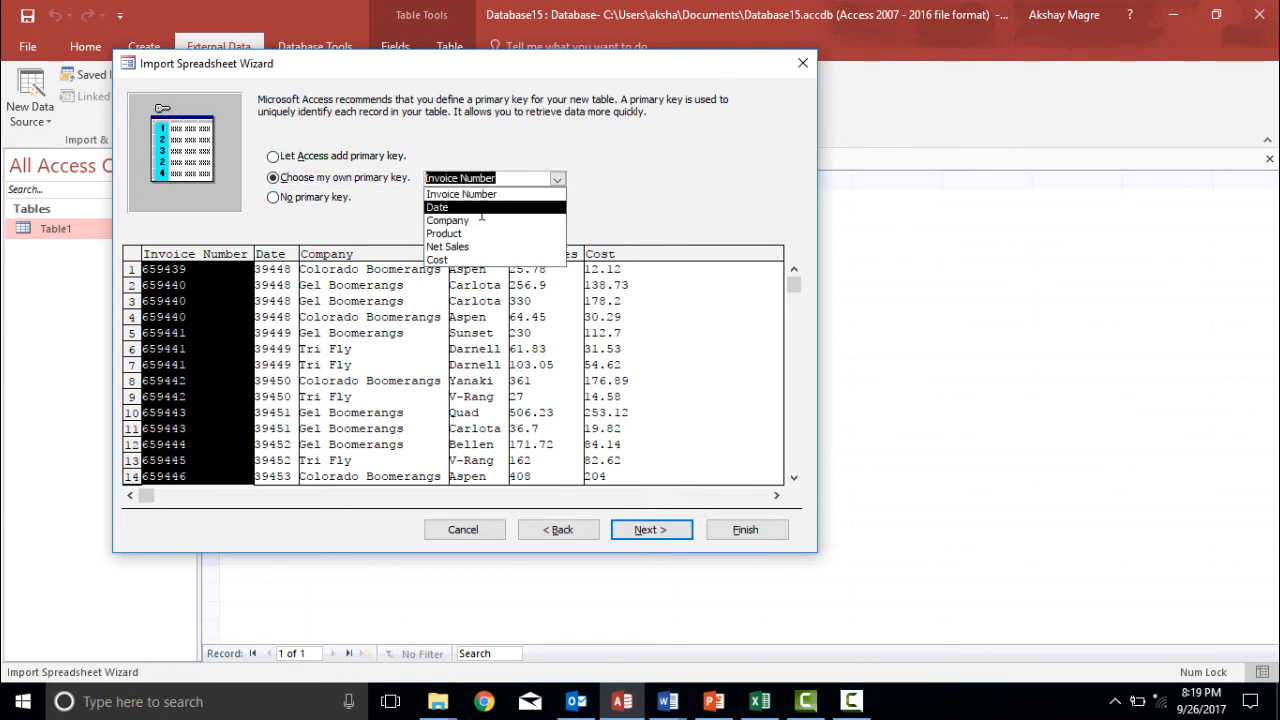
{"action": "left_click", "coordinate": [461, 193]}
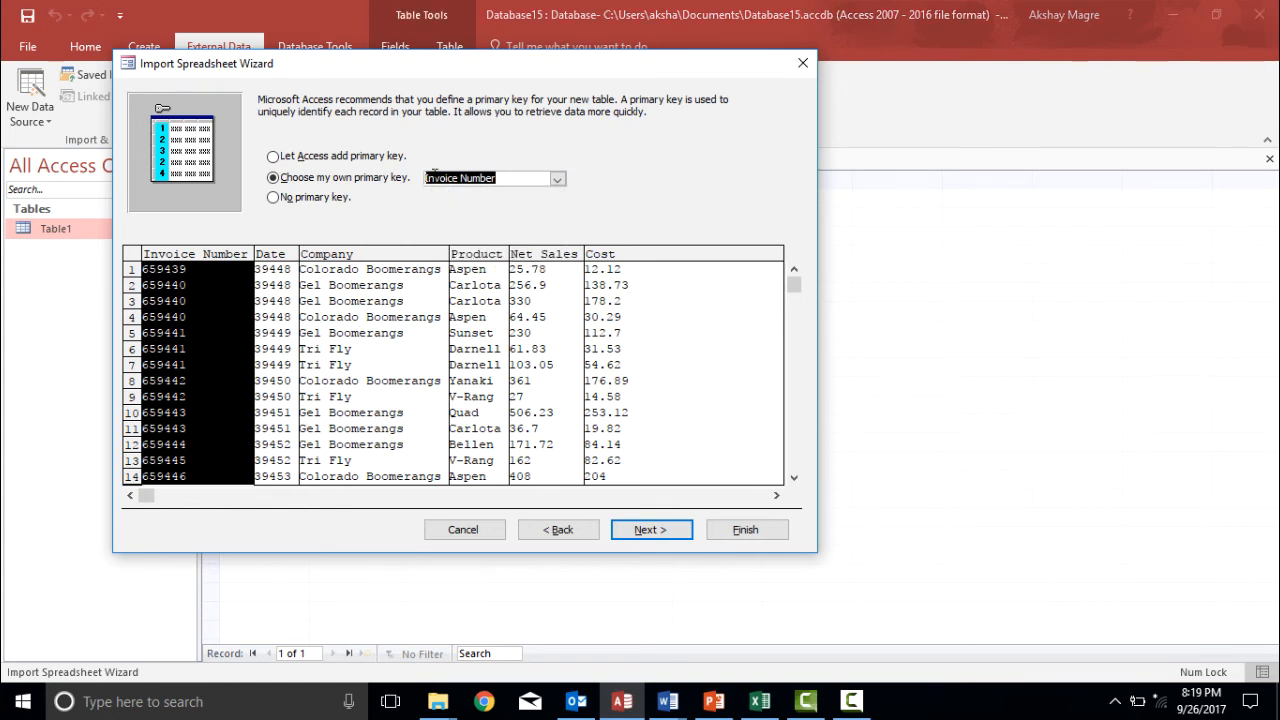
{"action": "mouse_move", "coordinate": [425, 222]}
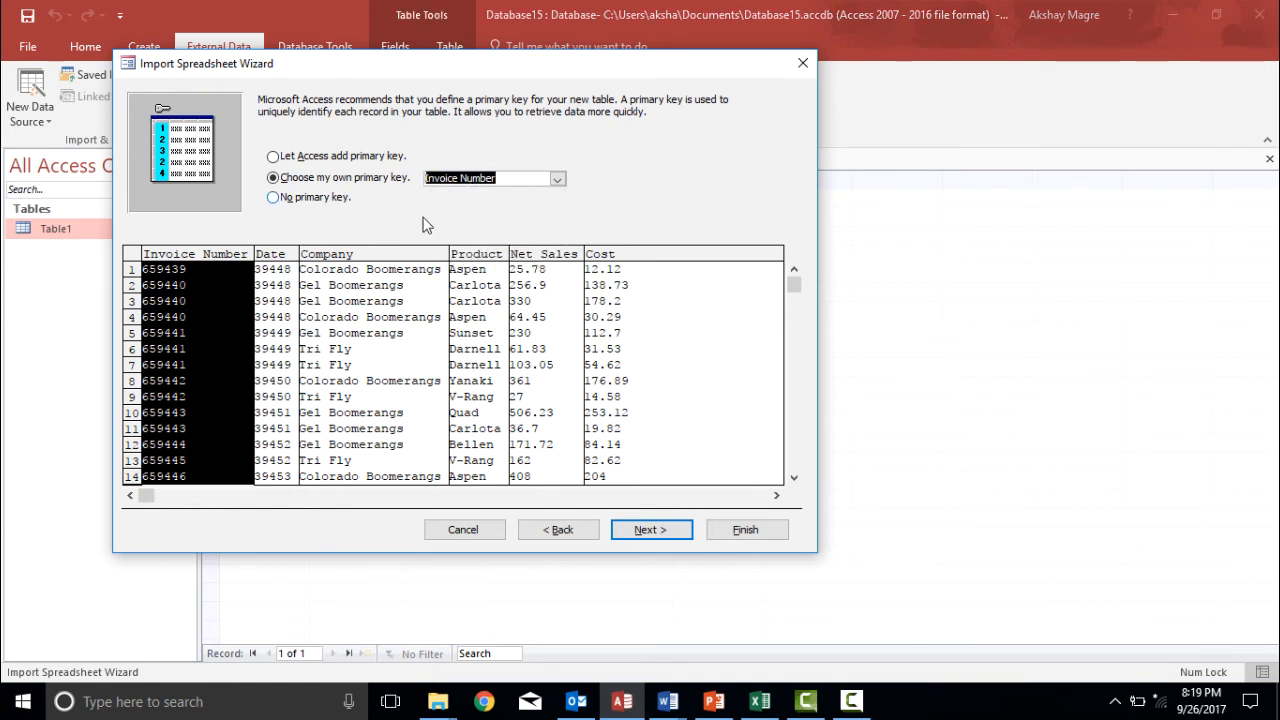
{"action": "left_click", "coordinate": [650, 529]}
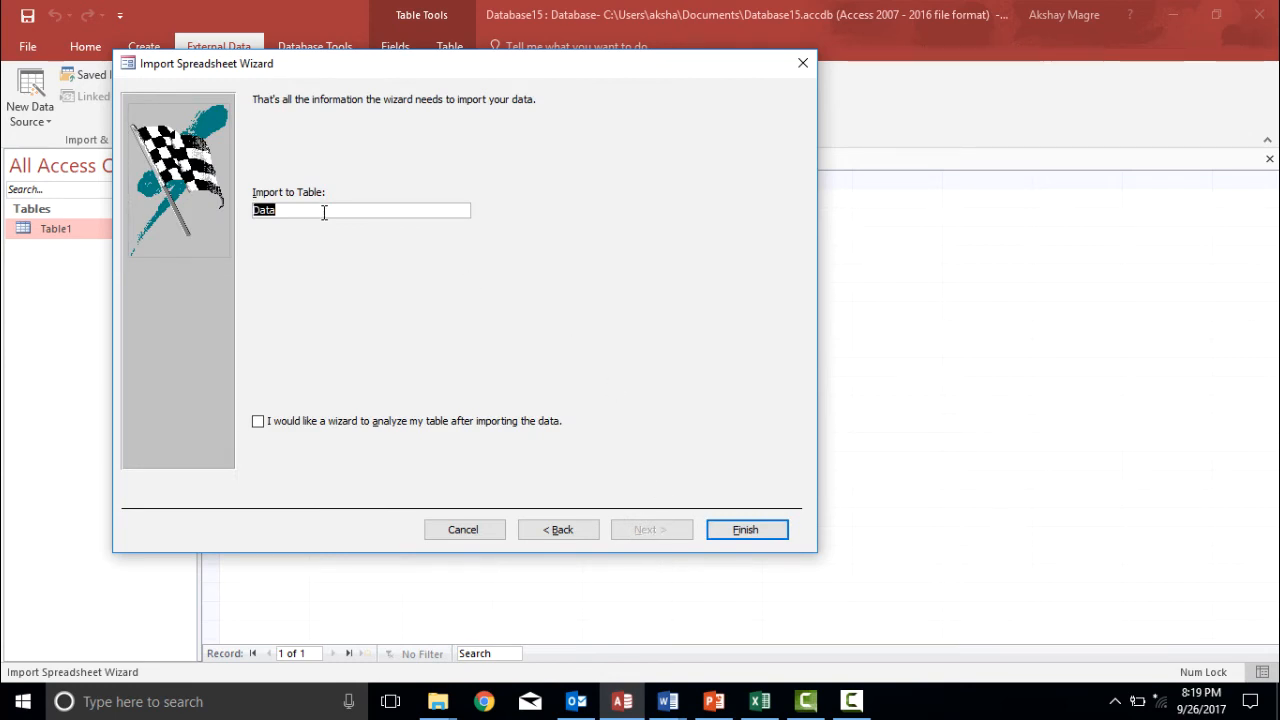
Step: Enter 'Lots Of Data' as the destination table name and finish the wizard
{"action": "type", "text": "Lots"}
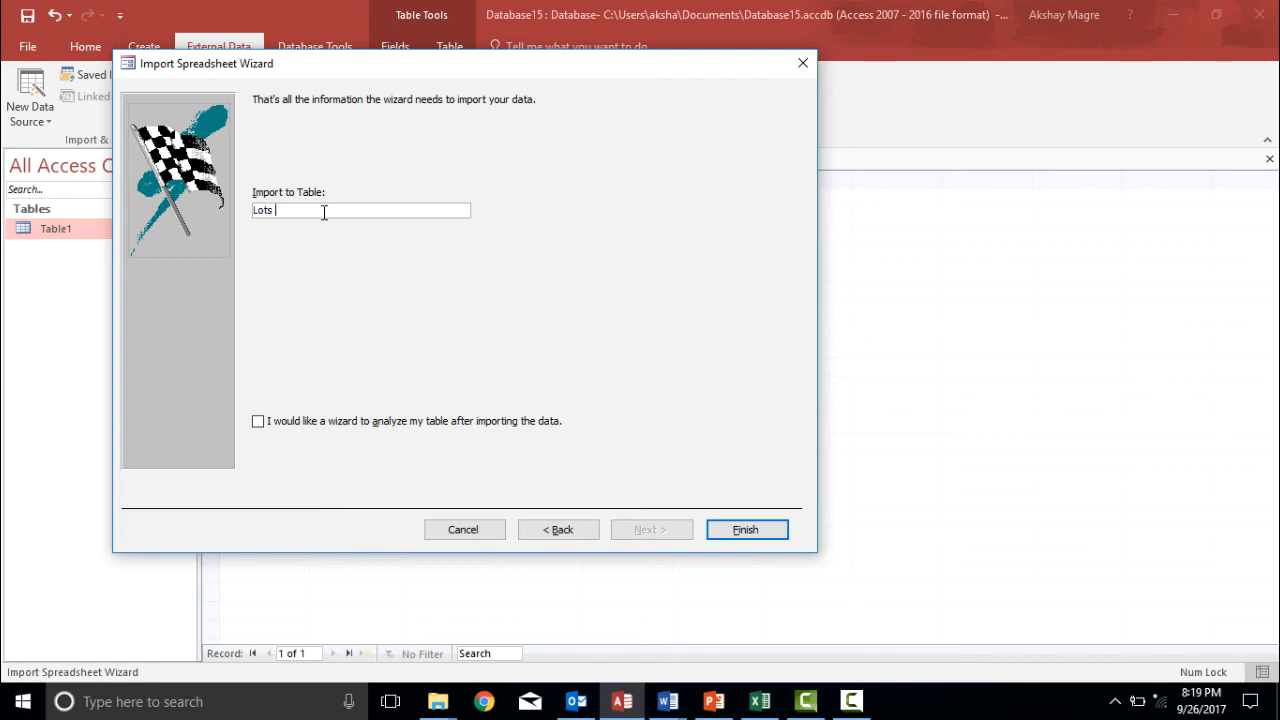
{"action": "type", "text": "Of Dat"}
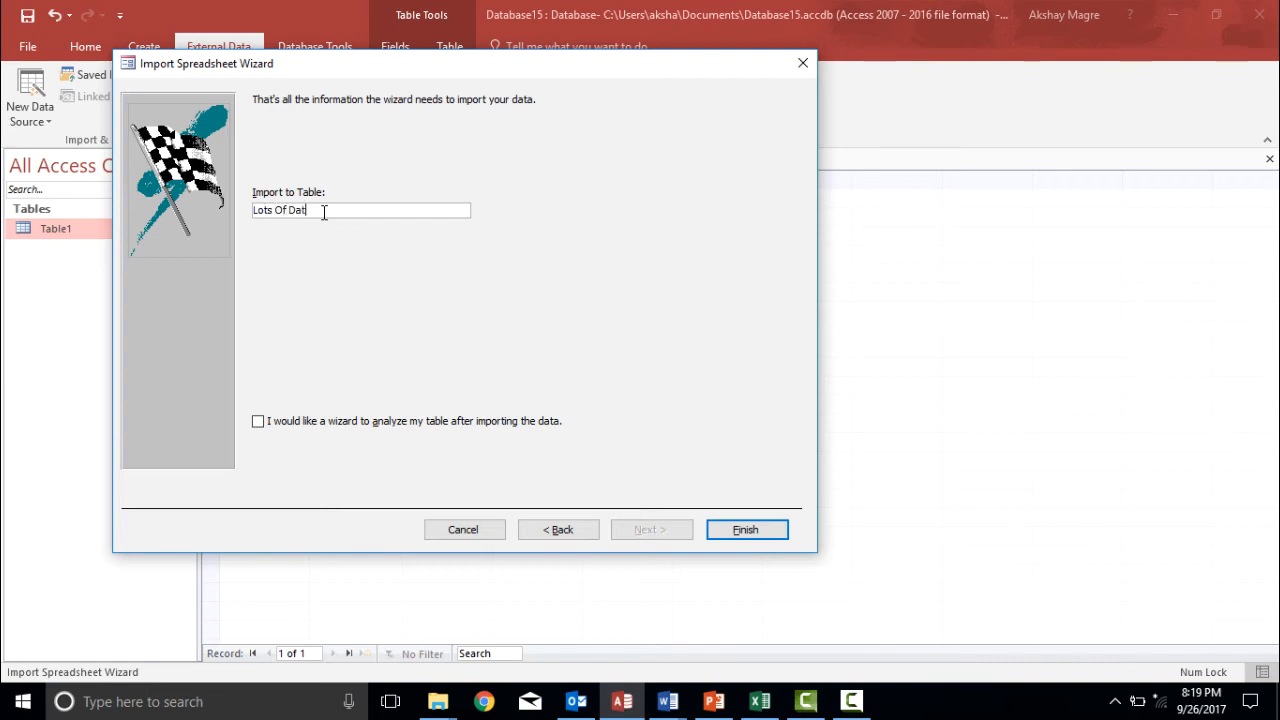
{"action": "type", "text": "a"}
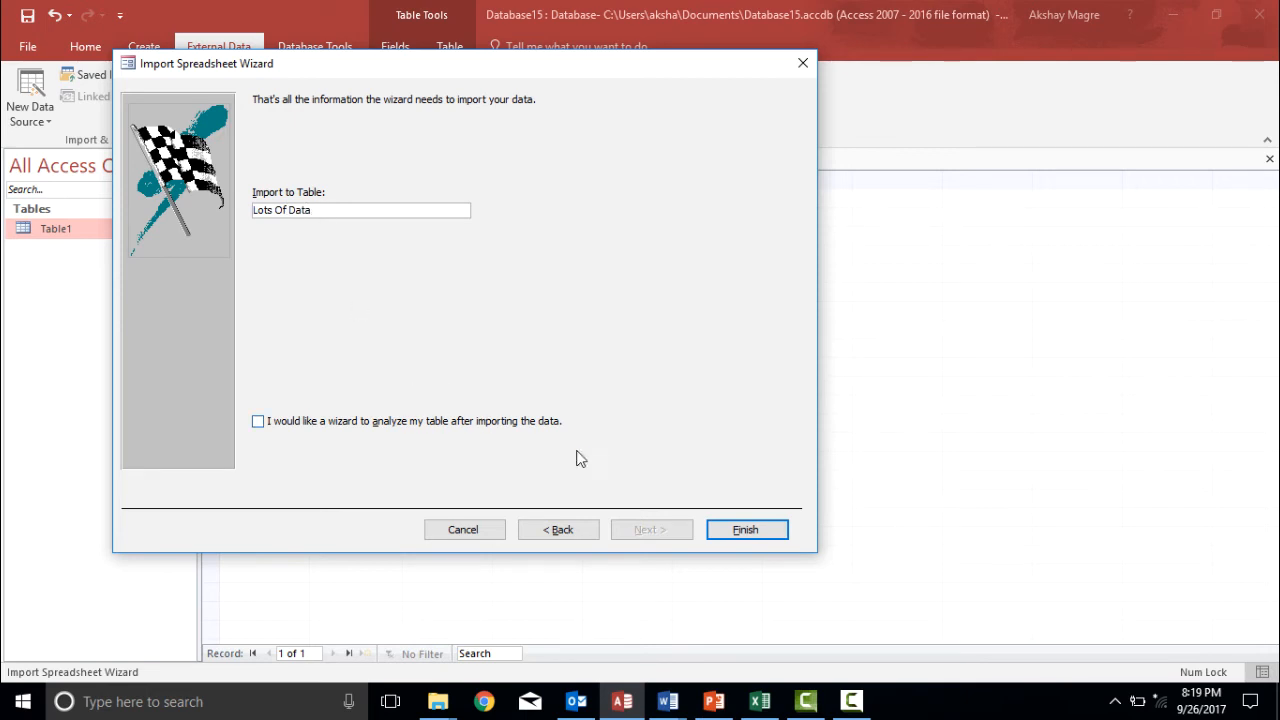
{"action": "left_click", "coordinate": [745, 529]}
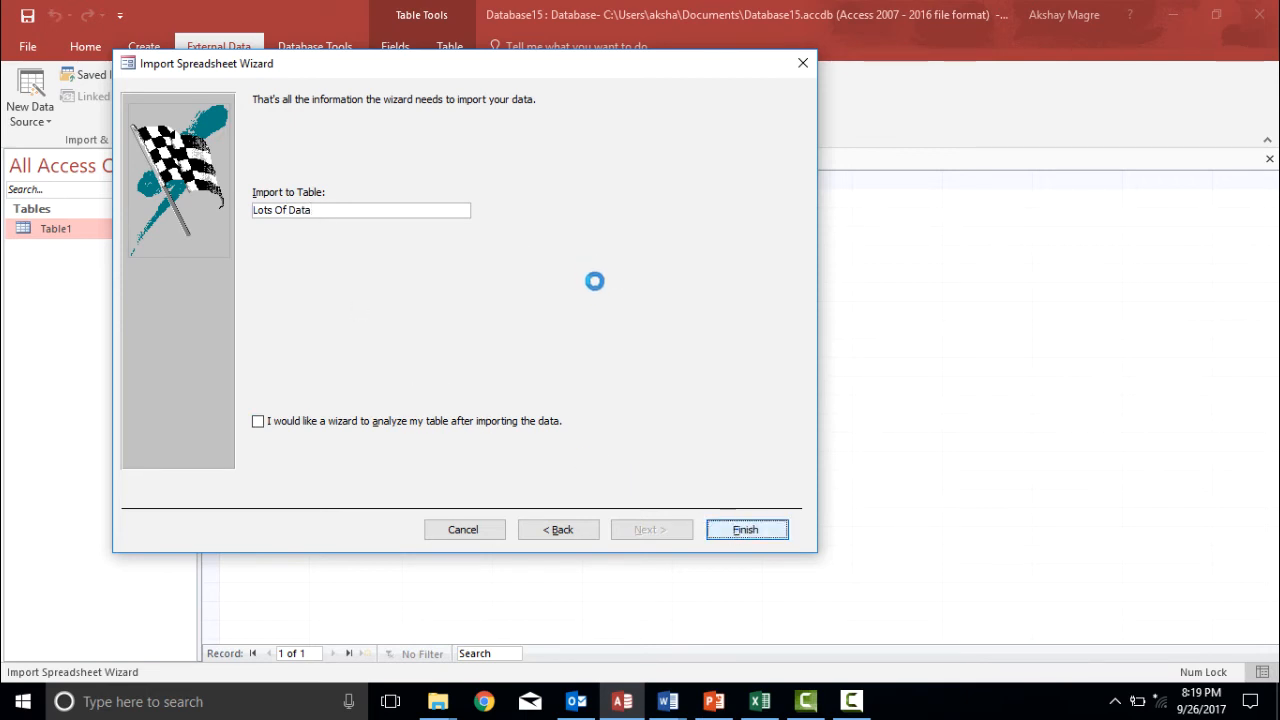
{"action": "left_click", "coordinate": [745, 529]}
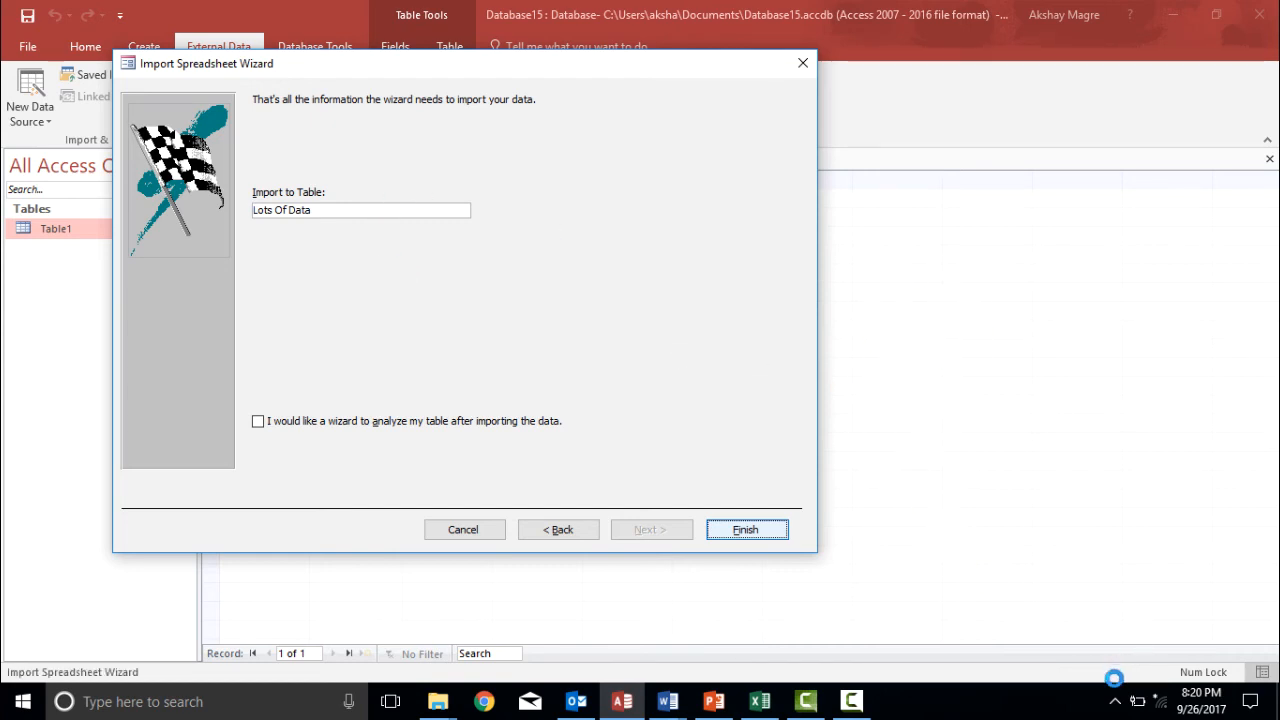
Step: Acknowledge the duplicate-values warning and close without saving import steps
{"action": "left_click", "coordinate": [745, 529]}
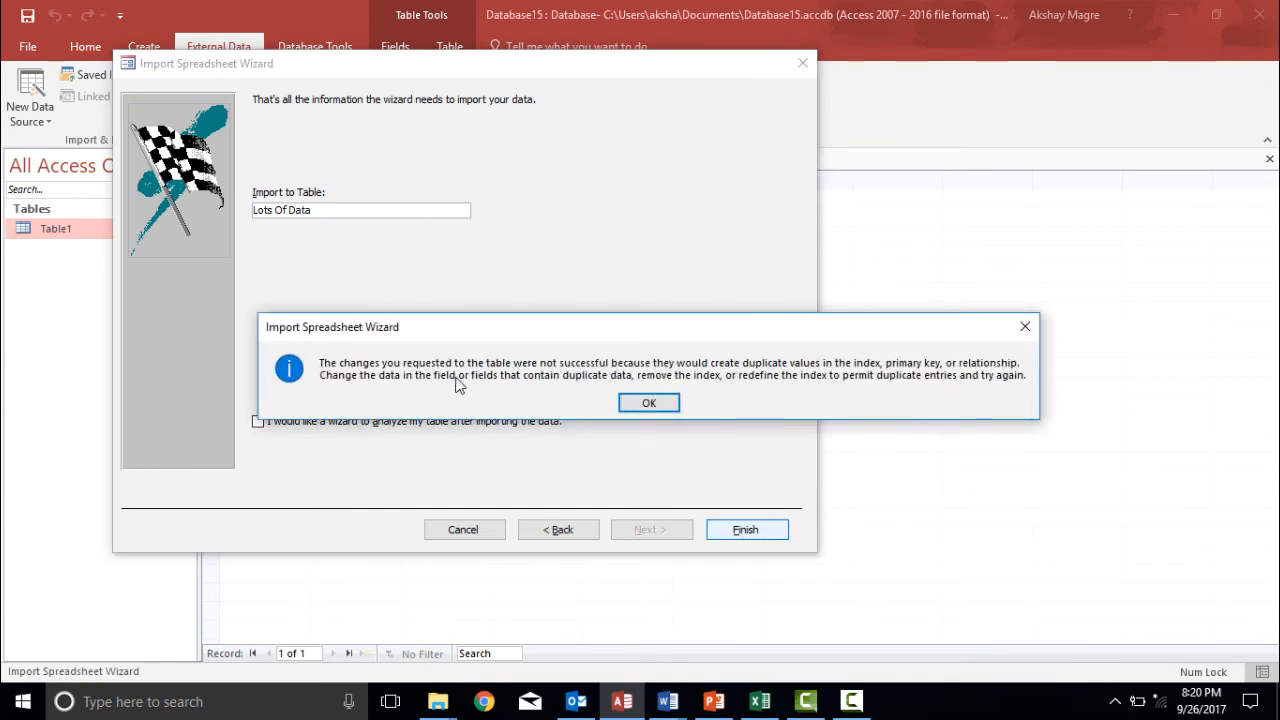
{"action": "mouse_move", "coordinate": [733, 375]}
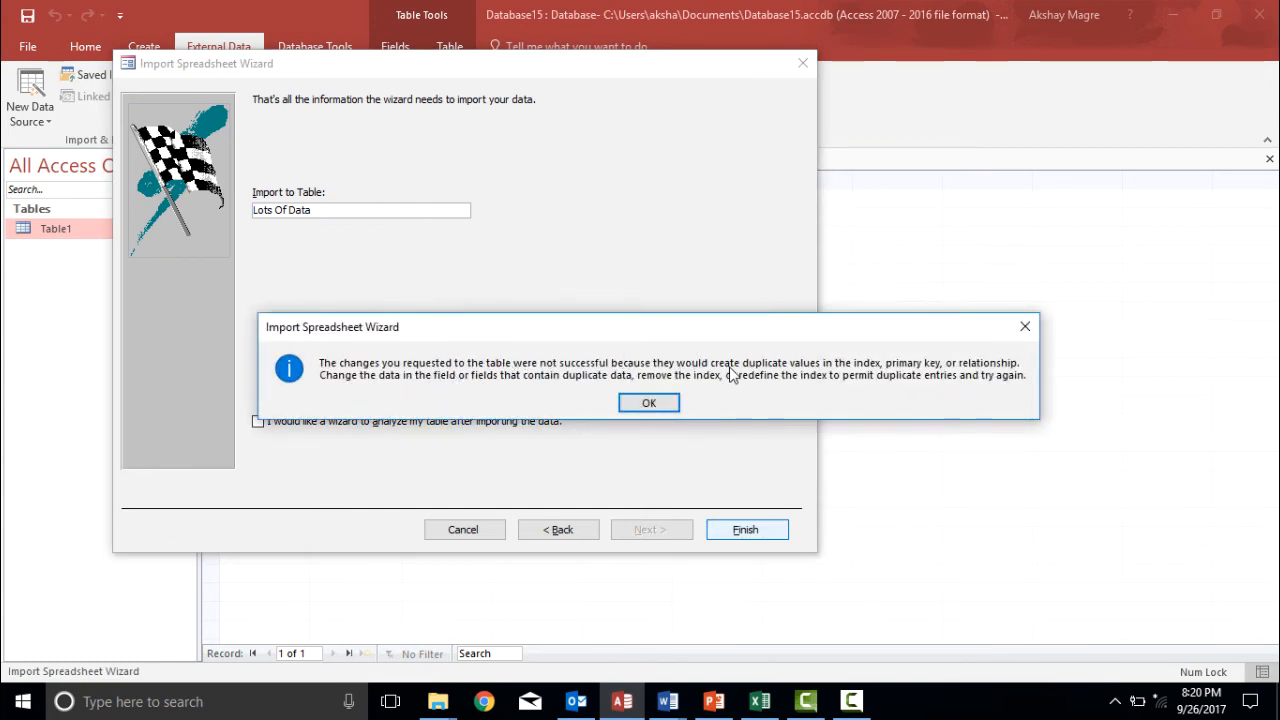
{"action": "mouse_move", "coordinate": [695, 398]}
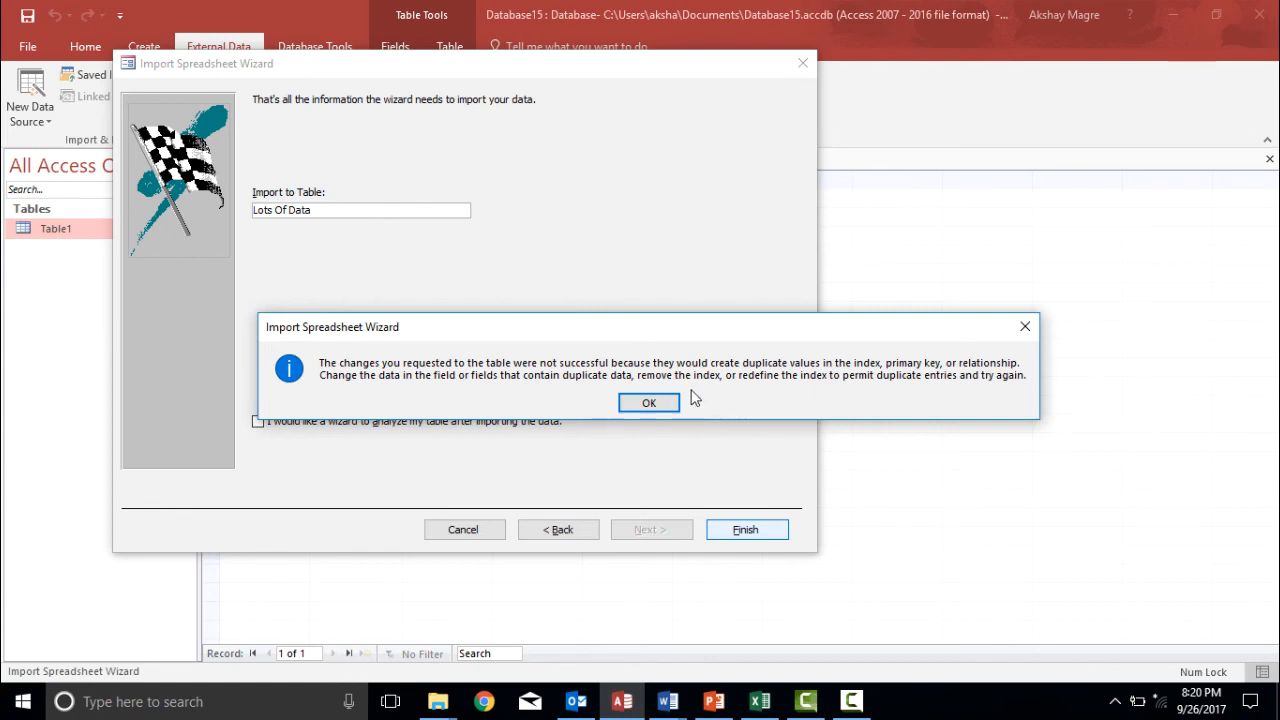
{"action": "left_click", "coordinate": [648, 402]}
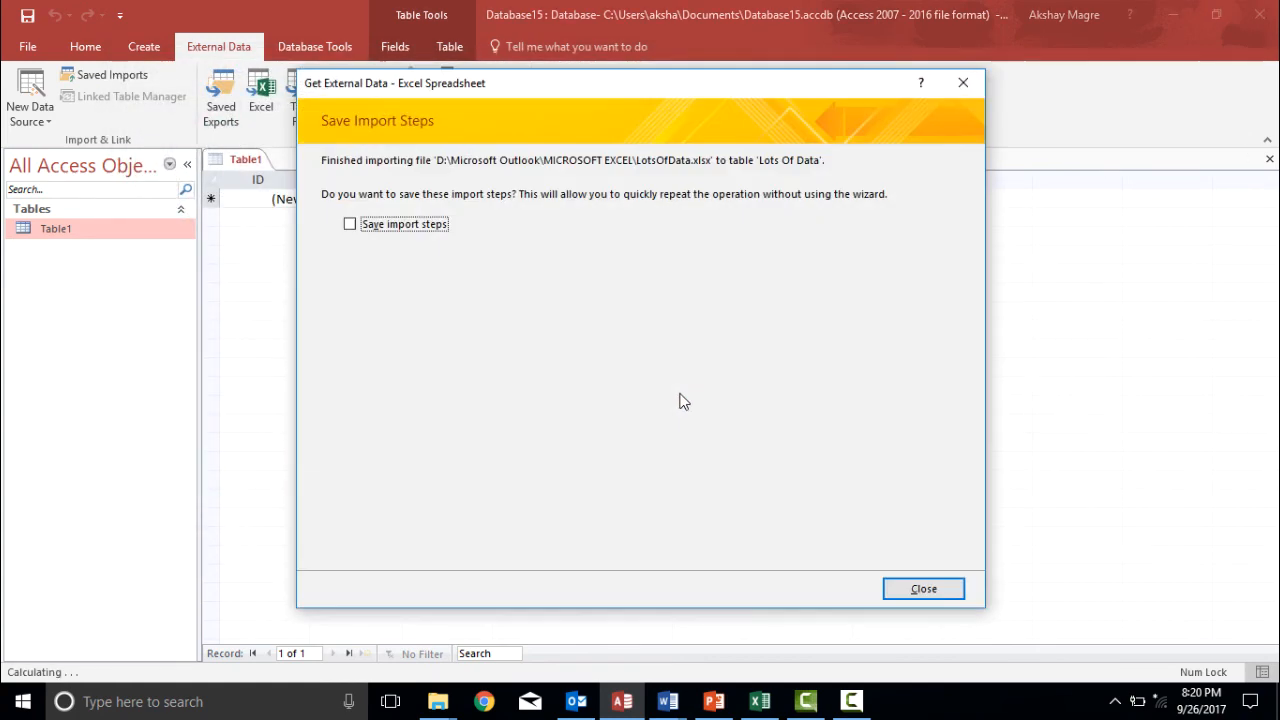
{"action": "mouse_move", "coordinate": [697, 363]}
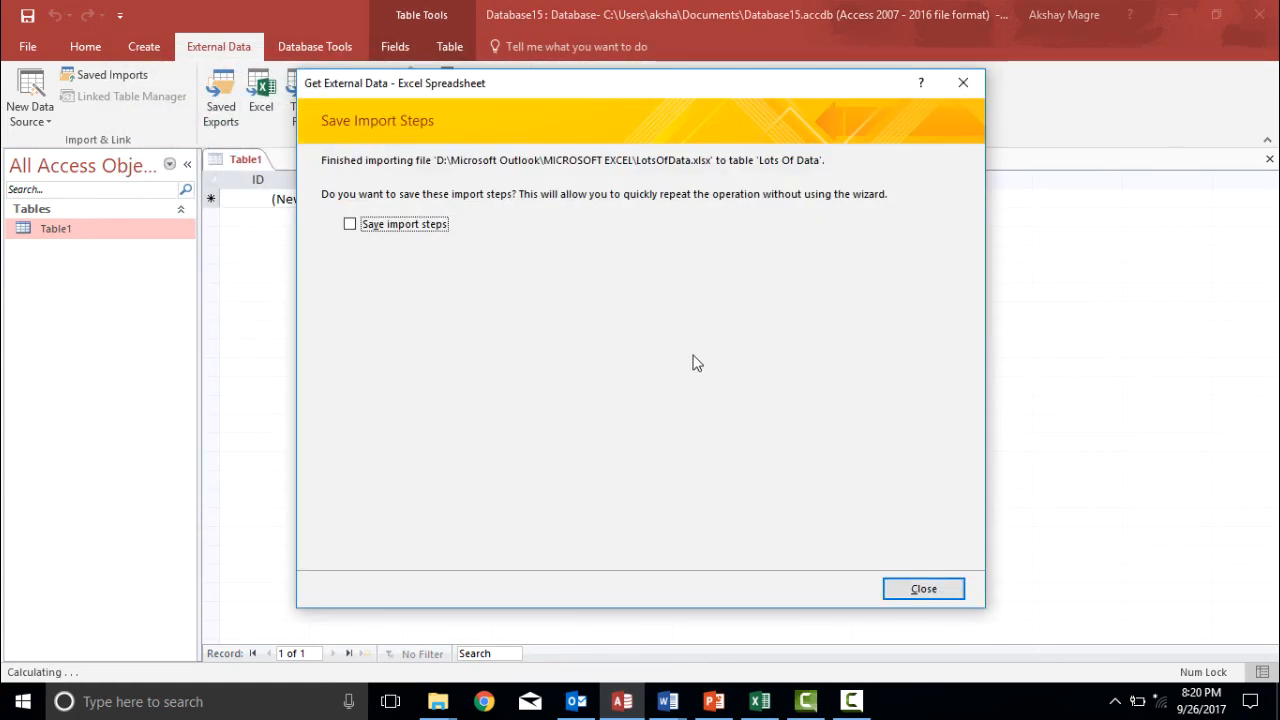
{"action": "left_click", "coordinate": [922, 588]}
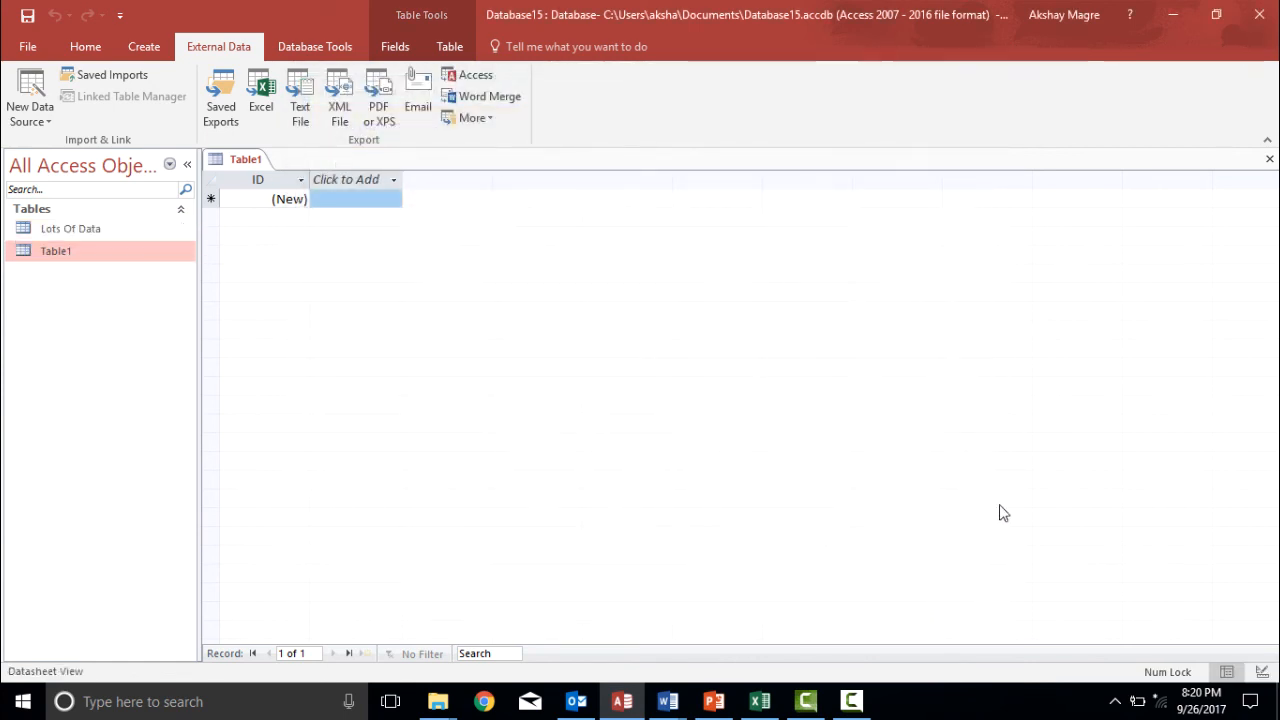
{"action": "mouse_move", "coordinate": [281, 224]}
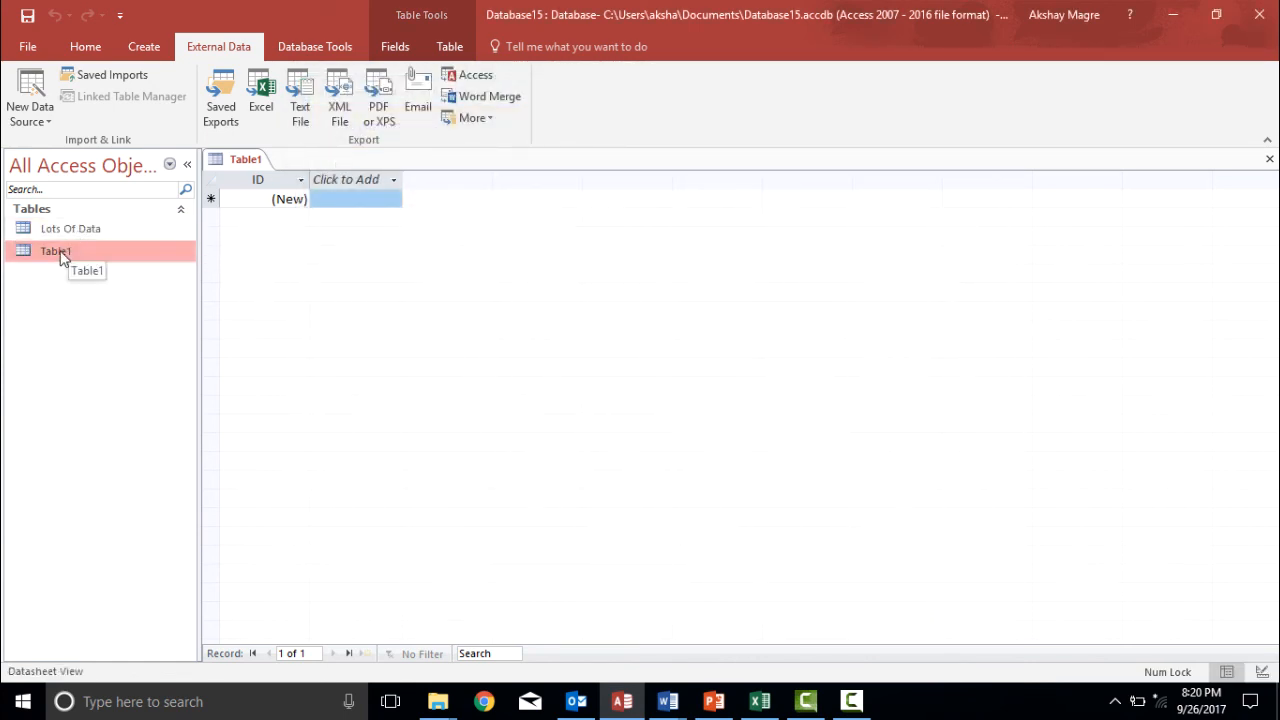
{"action": "mouse_move", "coordinate": [70, 228]}
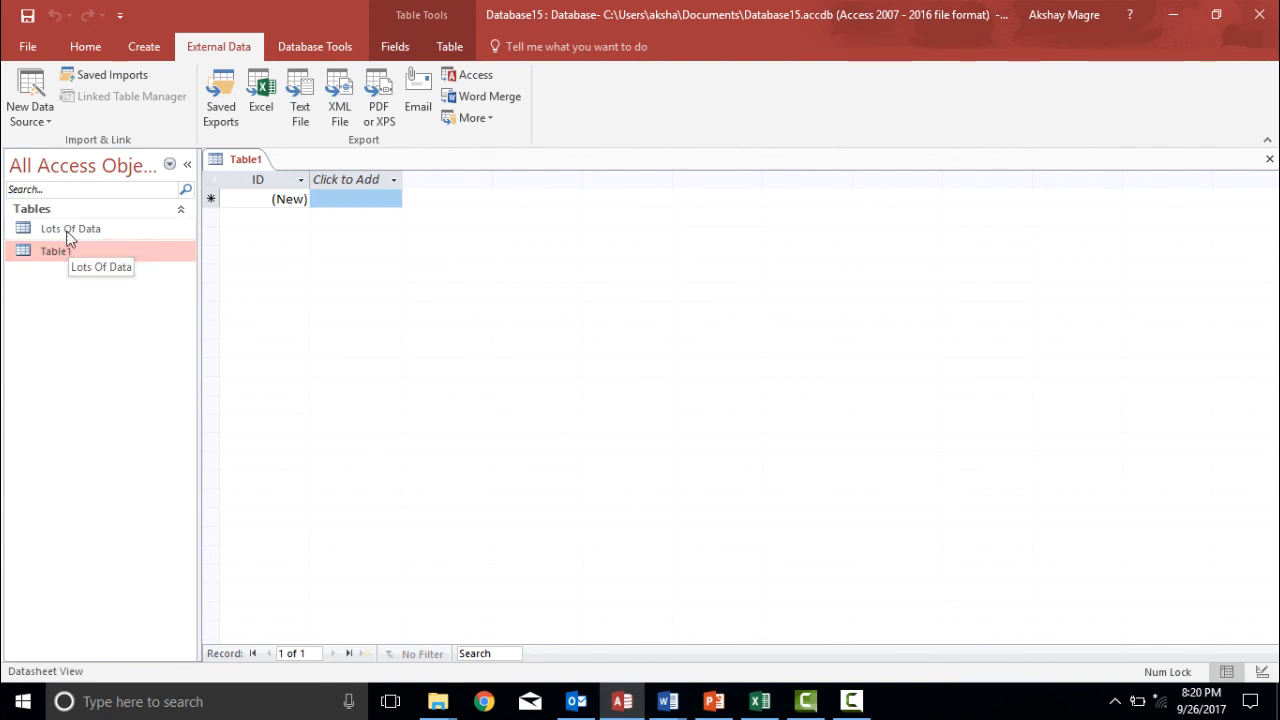
Step: Open the Lots Of Data table in Datasheet View to see its 10,497 records
{"action": "double_click", "coordinate": [70, 228]}
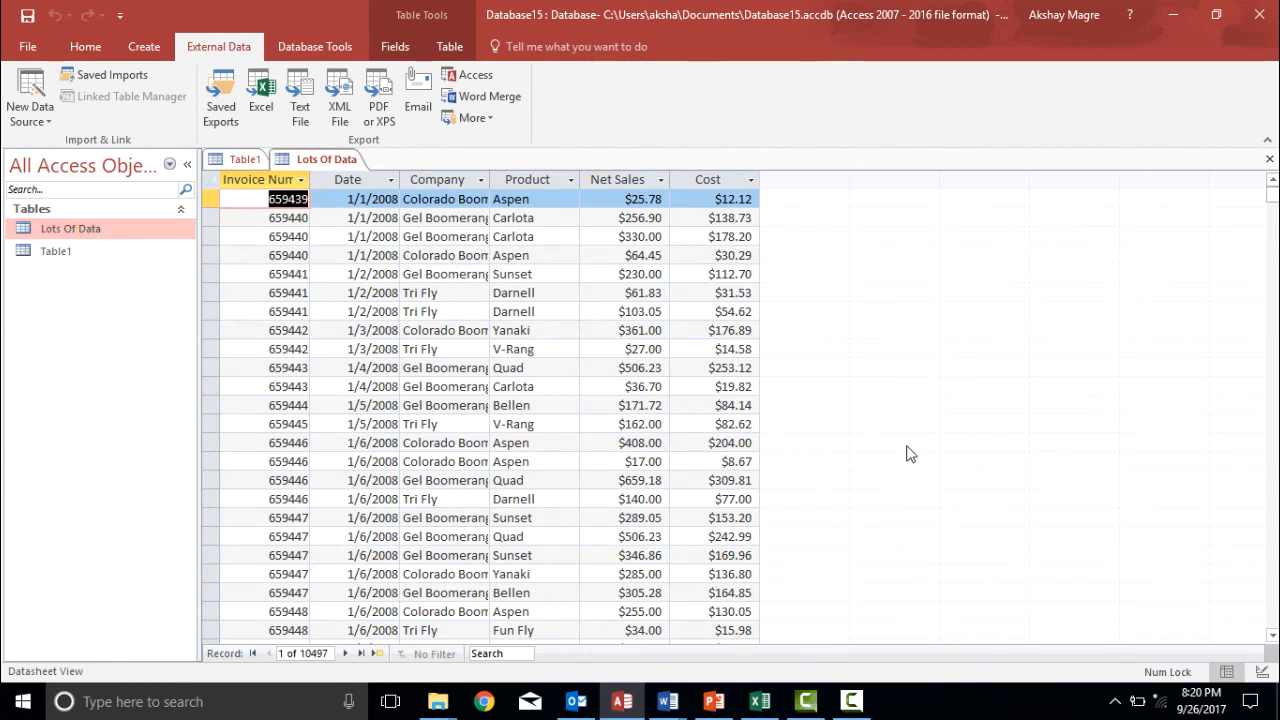
{"action": "mouse_move", "coordinate": [580, 293]}
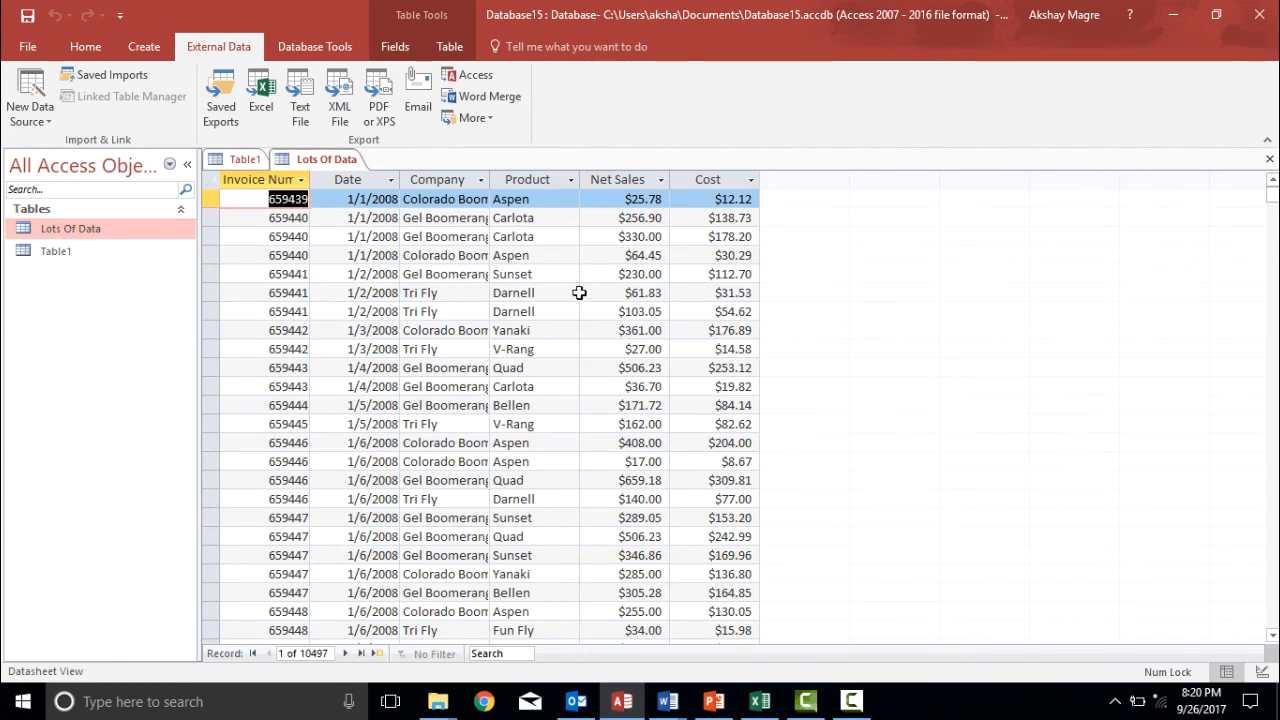
{"action": "mouse_move", "coordinate": [391, 370]}
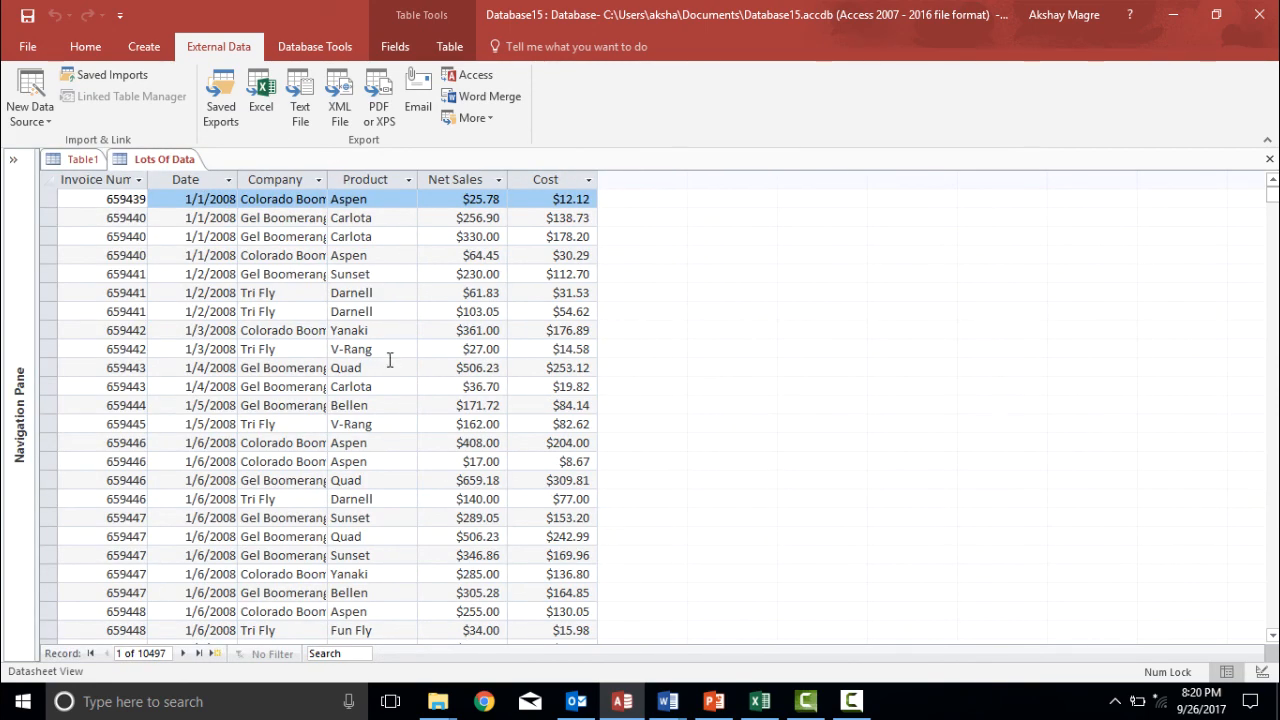
{"action": "mouse_move", "coordinate": [431, 355]}
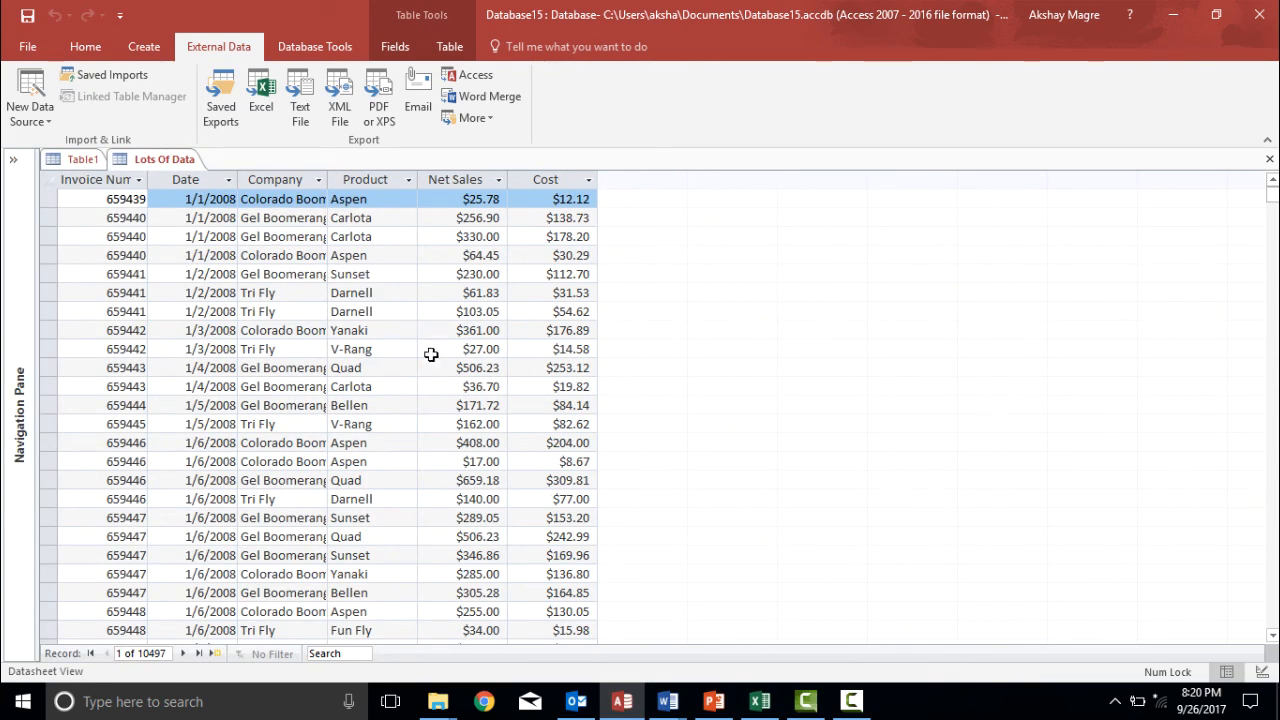